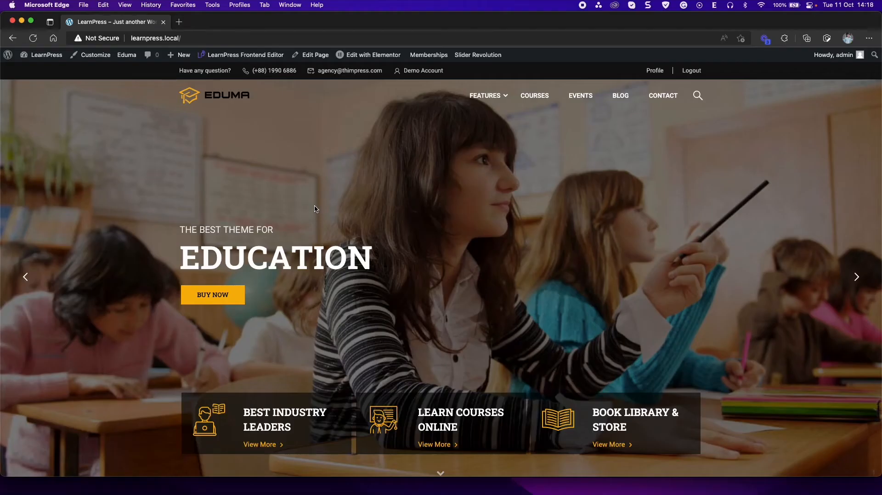
- Go from the Eduma front page to the admin dashboard's Add New plugin page
{"action": "left_click", "coordinate": [46, 55]}
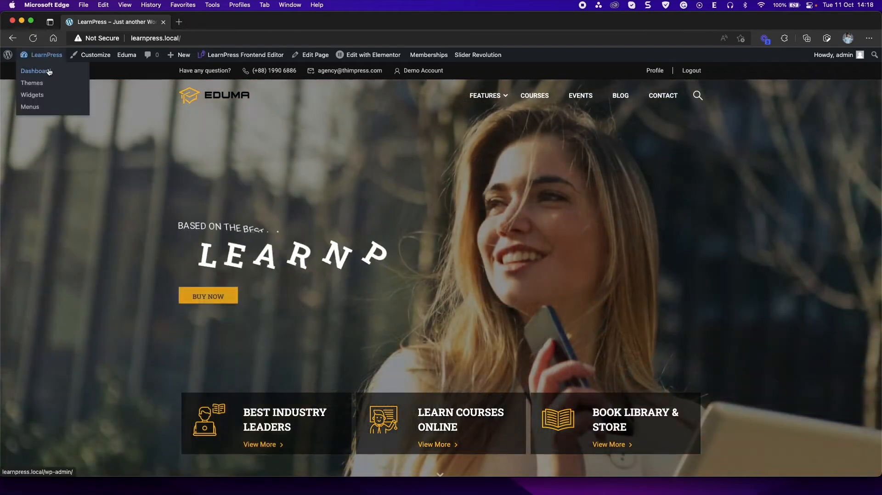
{"action": "left_click", "coordinate": [36, 71]}
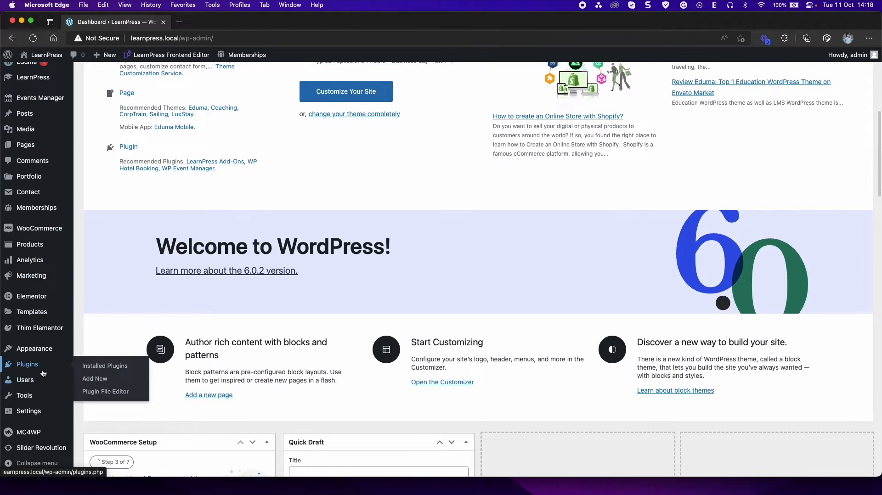
{"action": "left_click", "coordinate": [95, 378]}
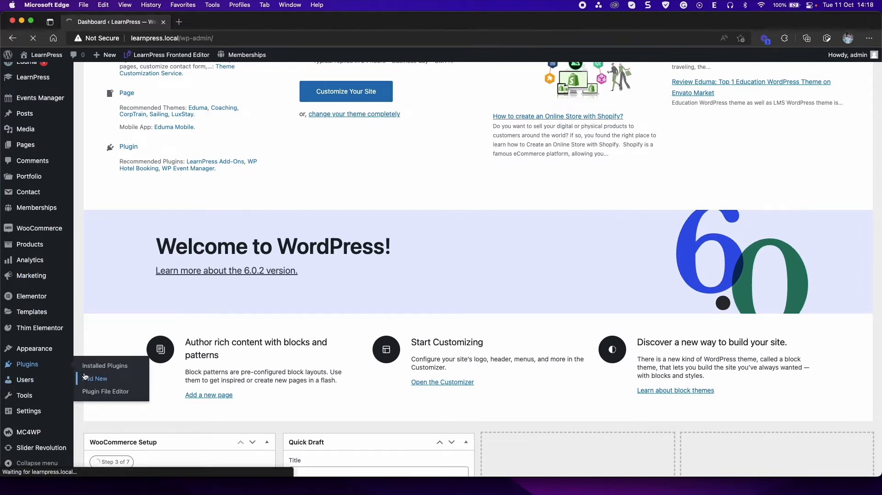
- Upload learnpress-co-instructor_v4.0.2-beta-1.zip and install the plugin
{"action": "left_click", "coordinate": [94, 378]}
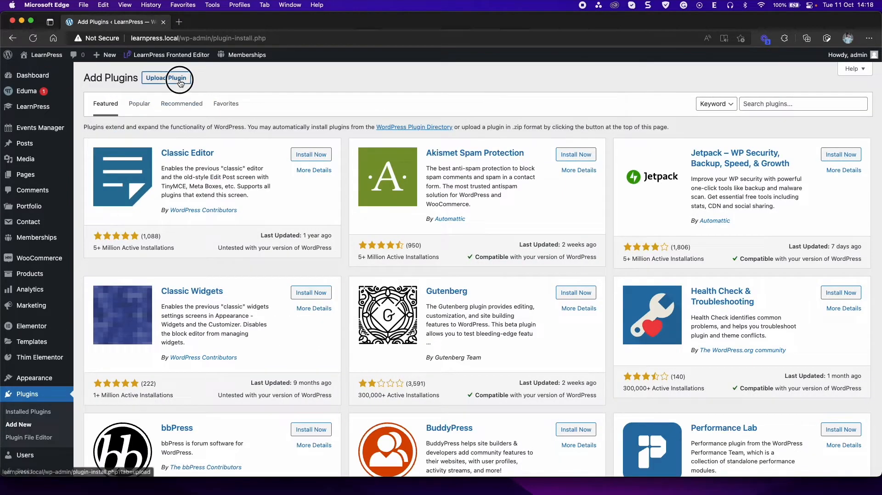
{"action": "left_click", "coordinate": [178, 78]}
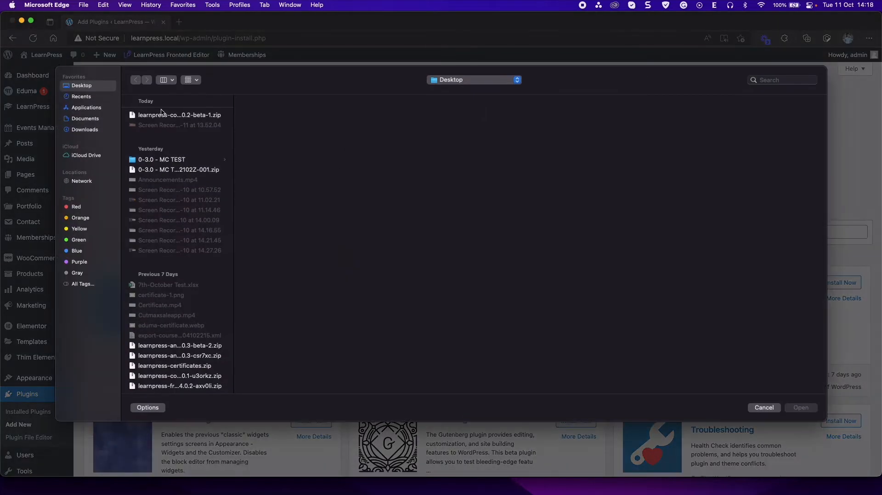
{"action": "left_click", "coordinate": [179, 115]}
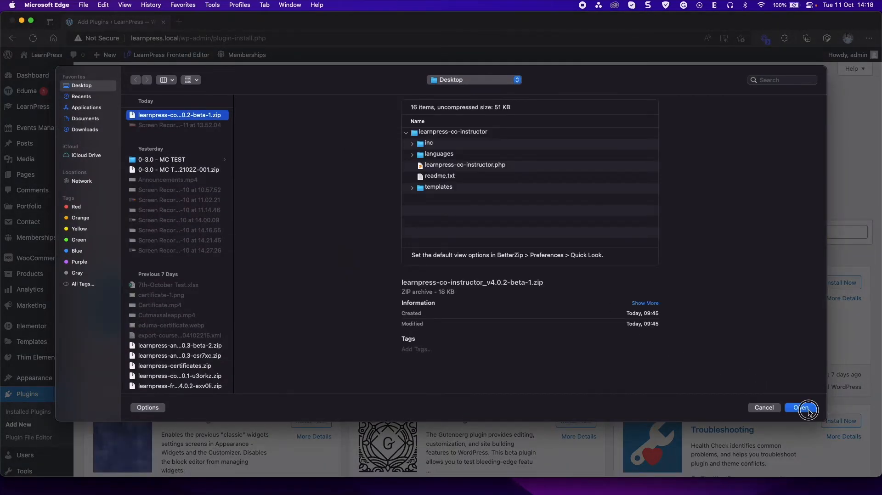
{"action": "left_click", "coordinate": [802, 408]}
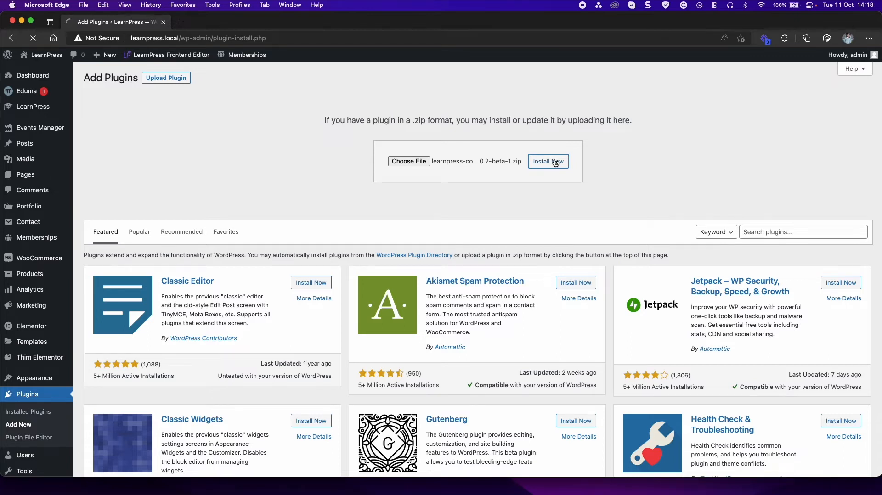
{"action": "left_click", "coordinate": [549, 161]}
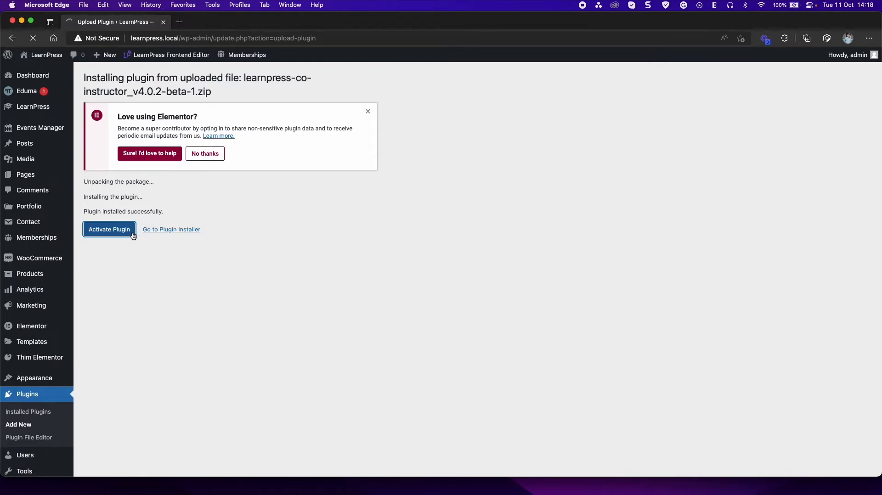
- Activate the Co-Instructors plugin and open Test course for editing from LearnPress Courses
{"action": "left_click", "coordinate": [109, 229]}
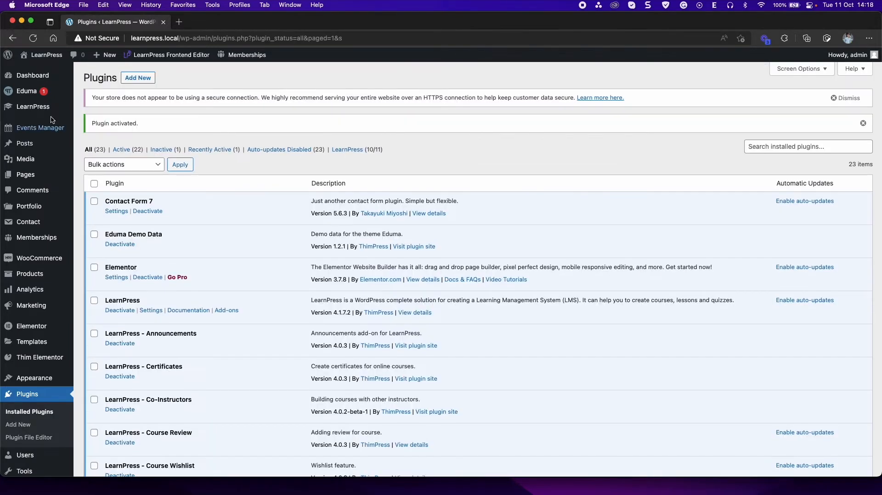
{"action": "left_click", "coordinate": [32, 107]}
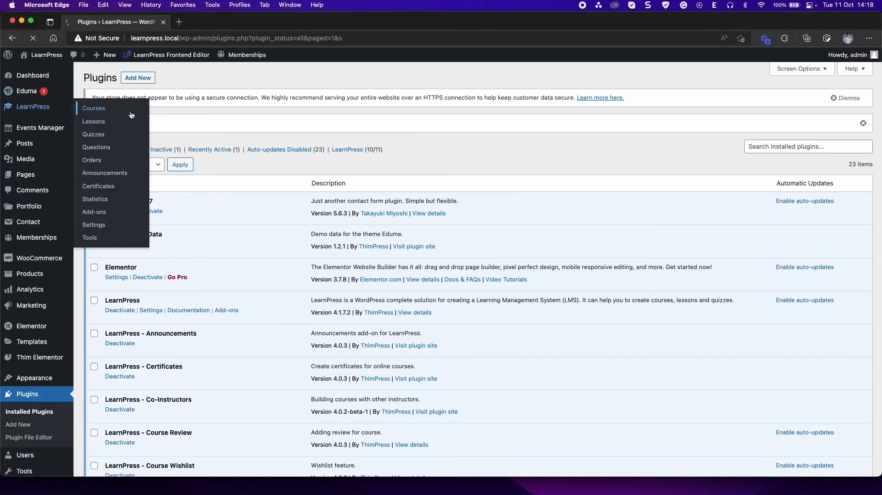
{"action": "left_click", "coordinate": [93, 108]}
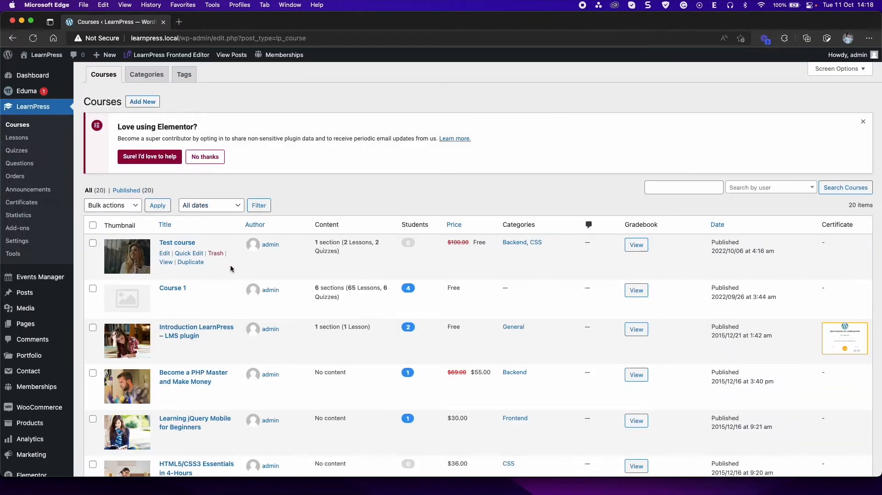
{"action": "mouse_move", "coordinate": [178, 243]}
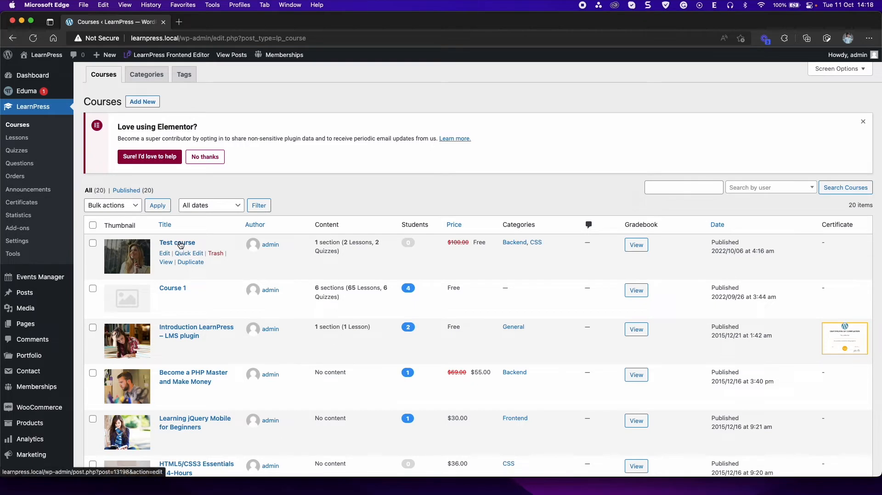
{"action": "left_click", "coordinate": [177, 243]}
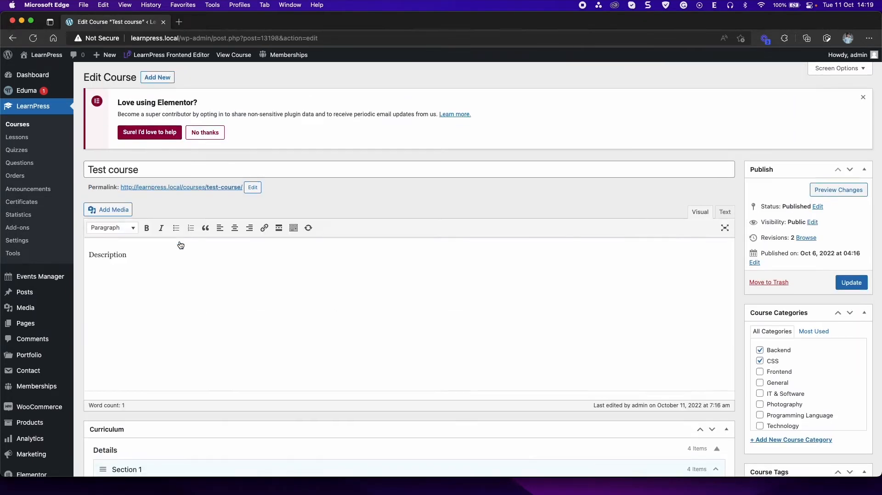
- In the Author settings, add instructor and instructor1 as co-instructors of Test course
{"action": "scroll", "scroll_direction": "down", "scroll_amount": 3}
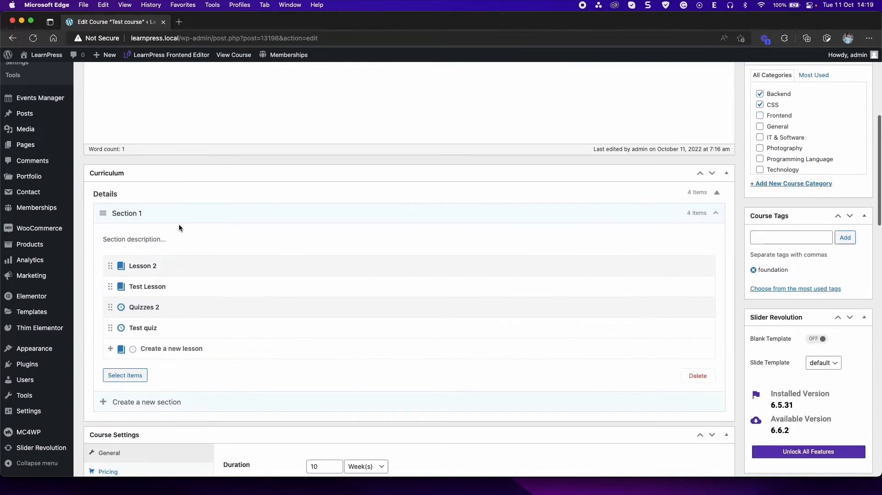
{"action": "scroll", "scroll_direction": "down", "scroll_amount": 3}
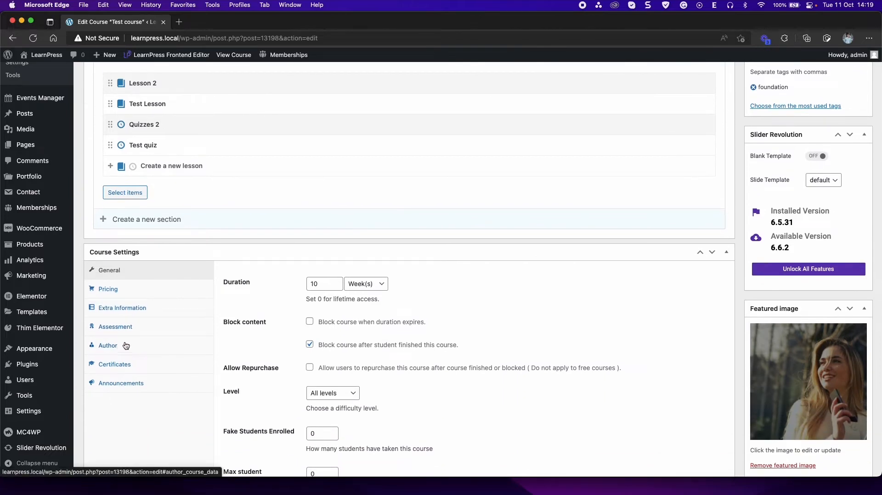
{"action": "left_click", "coordinate": [108, 345]}
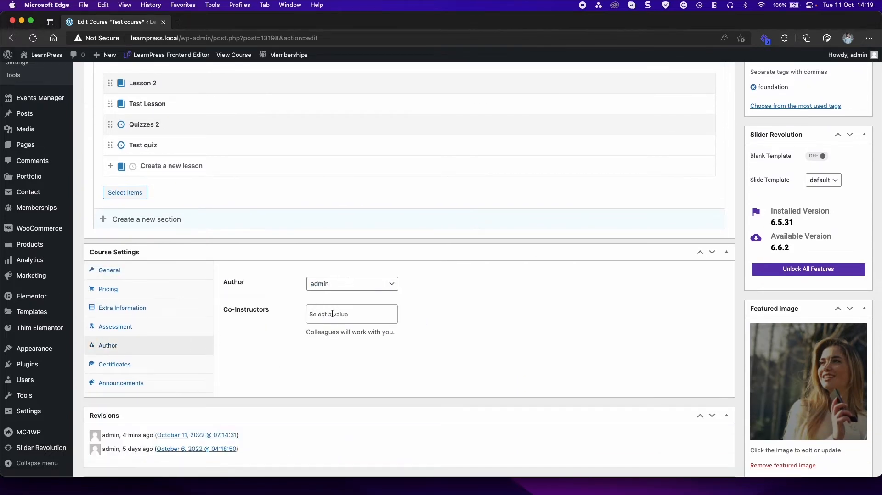
{"action": "left_click", "coordinate": [350, 315]}
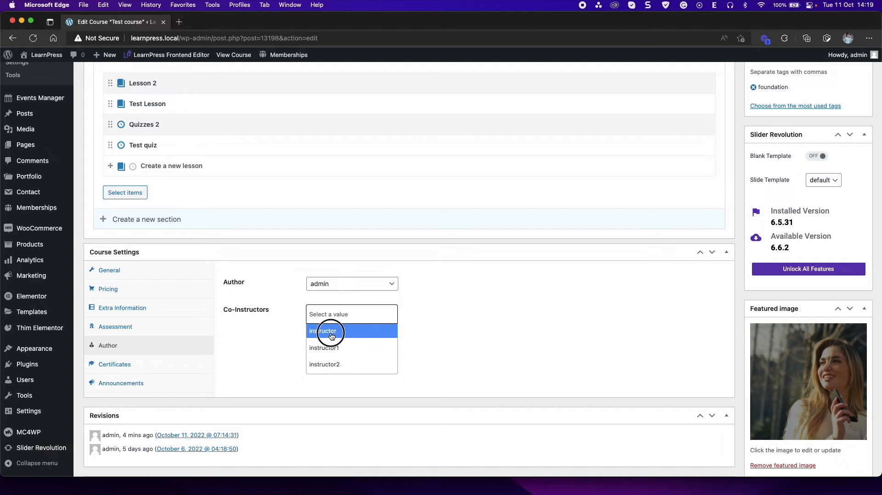
{"action": "left_click", "coordinate": [323, 331]}
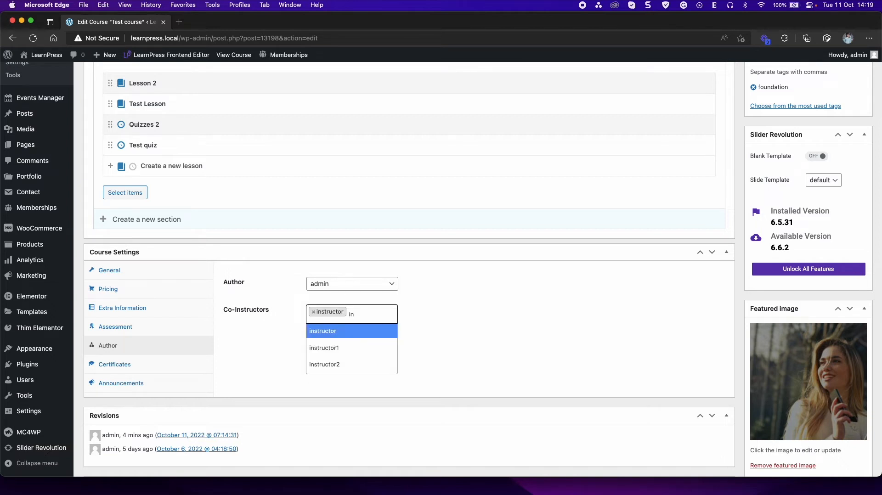
{"action": "type", "text": "instruc"}
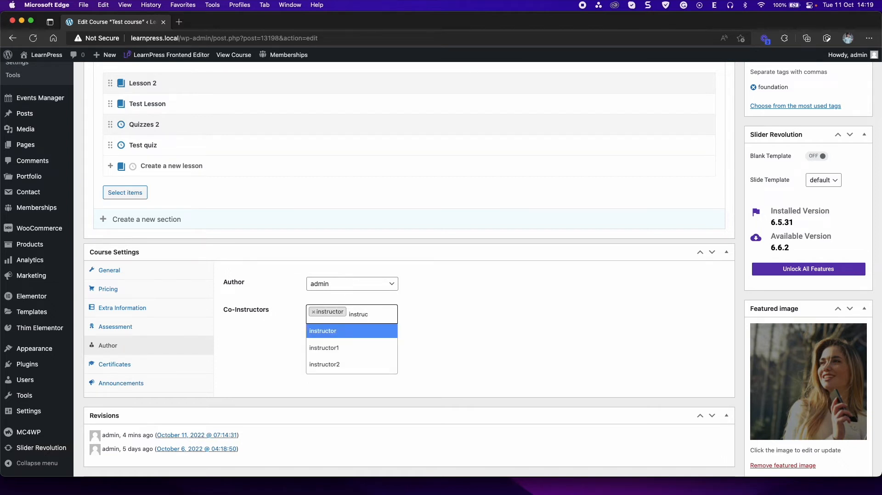
{"action": "left_click", "coordinate": [324, 348]}
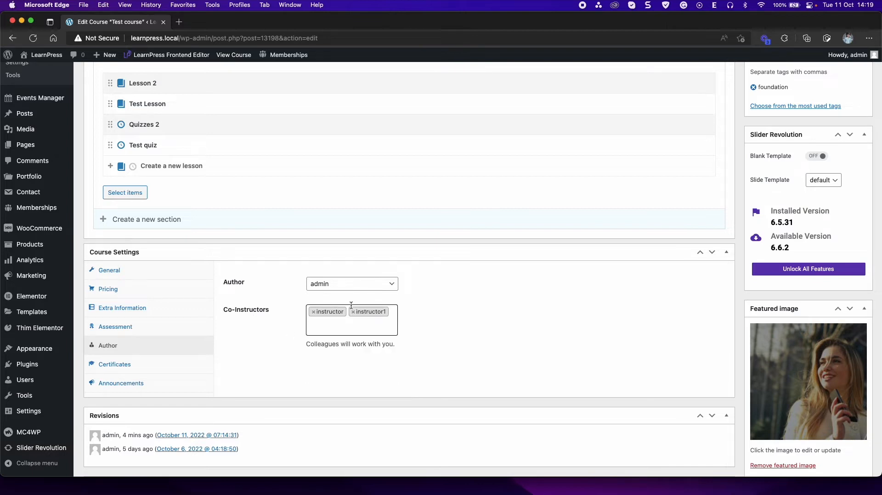
- Update the course to save the co-instructors and return to the Courses list
{"action": "scroll", "scroll_direction": "up", "scroll_amount": 3}
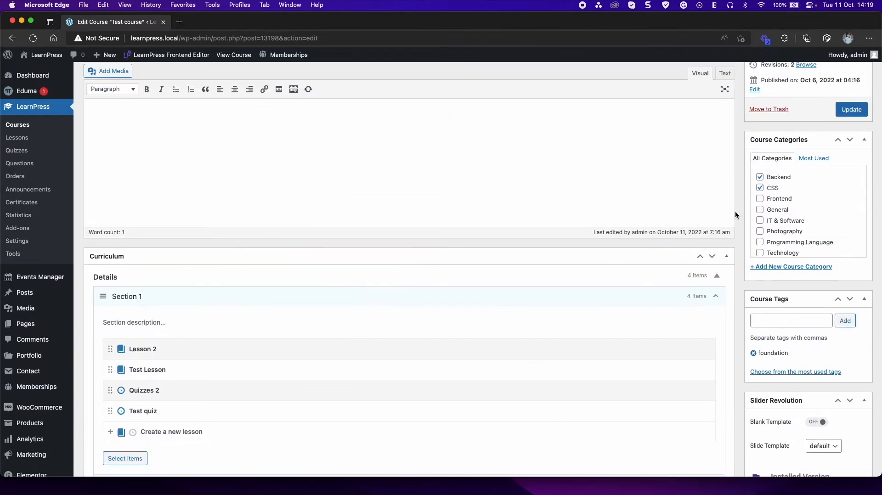
{"action": "left_click", "coordinate": [852, 109]}
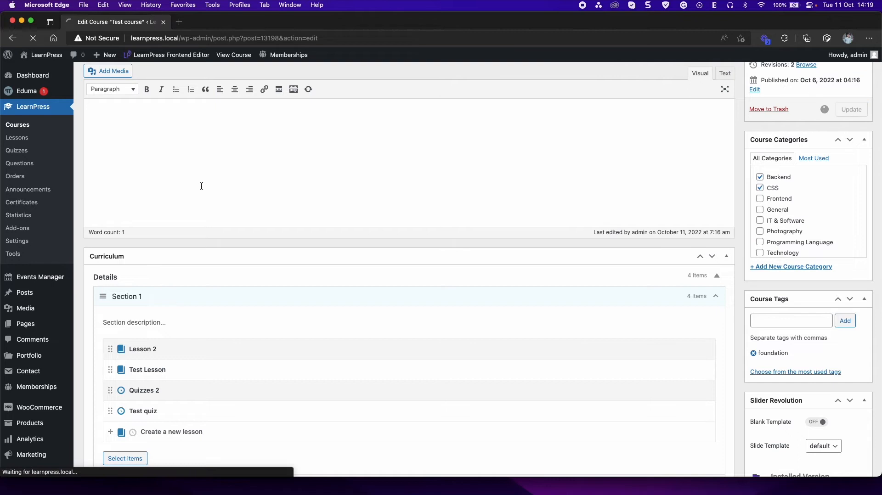
{"action": "left_click", "coordinate": [852, 110]}
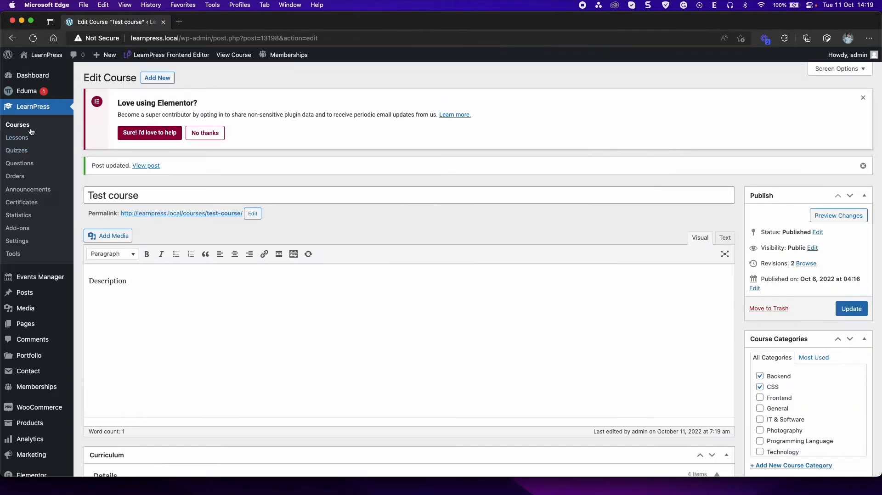
{"action": "left_click", "coordinate": [18, 124]}
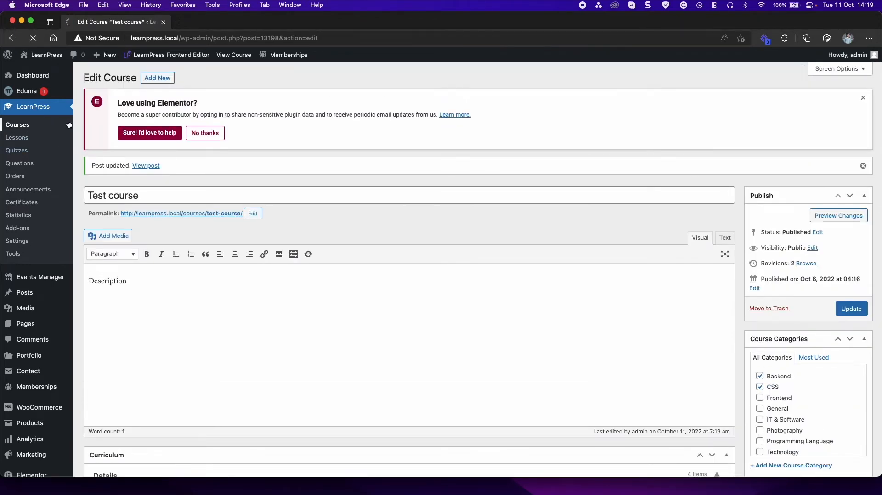
- Open learnpress.local in a private browsing window
{"action": "left_click", "coordinate": [17, 124]}
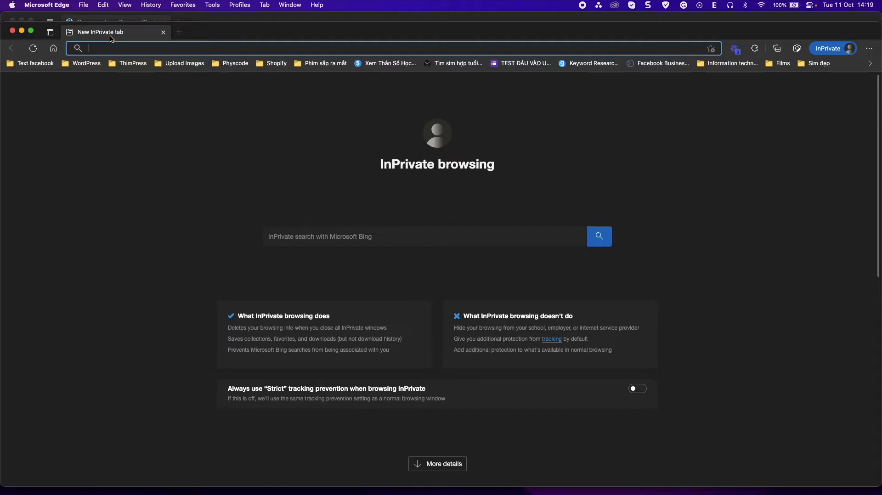
{"action": "type", "text": "learnpress.local/"}
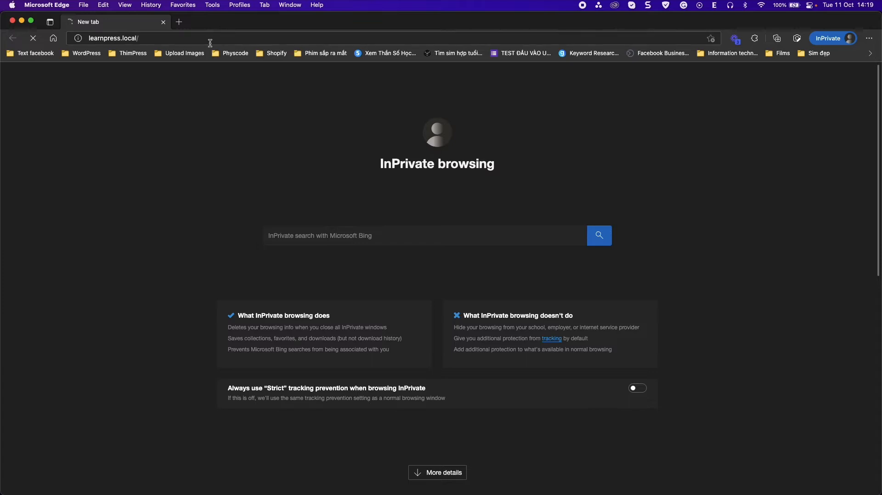
{"action": "key", "text": "Return"}
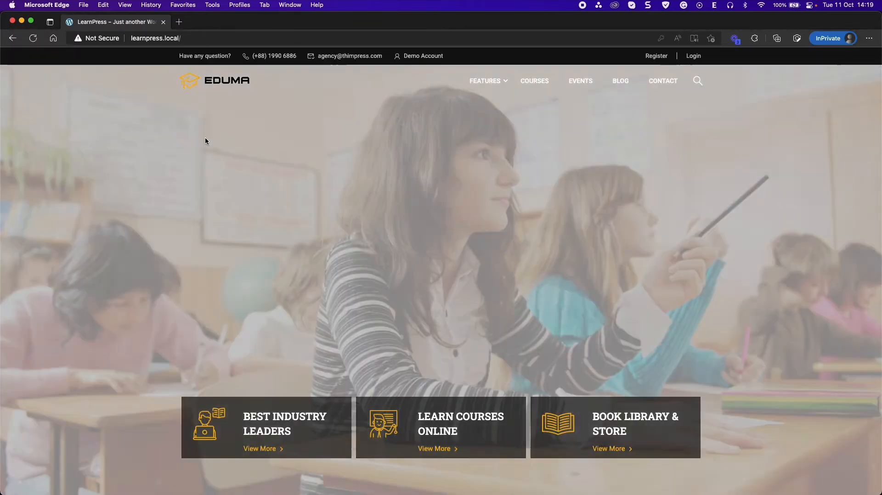
- Log in on the Eduma front end with the instructor account
{"action": "left_click", "coordinate": [694, 55]}
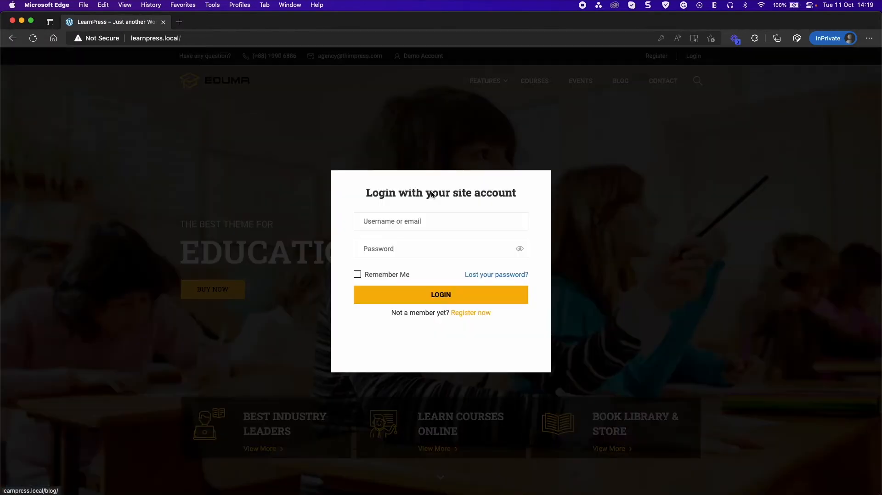
{"action": "type", "text": "instructor"}
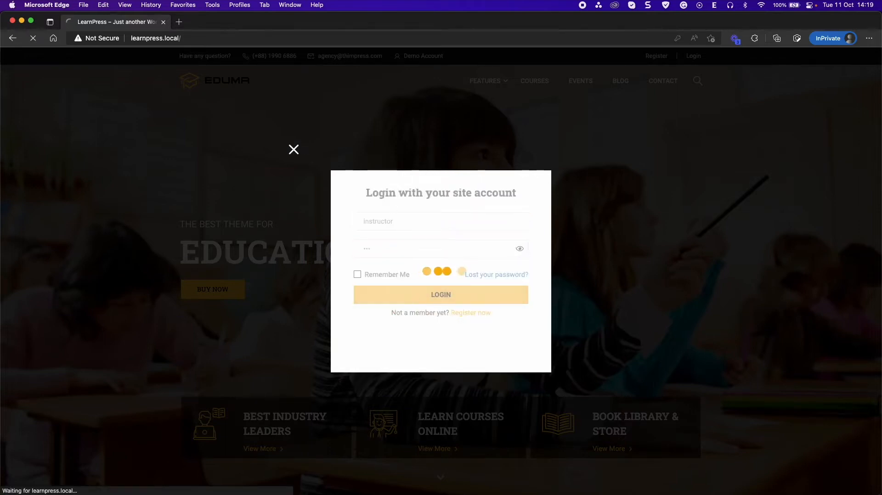
{"action": "left_click", "coordinate": [441, 295]}
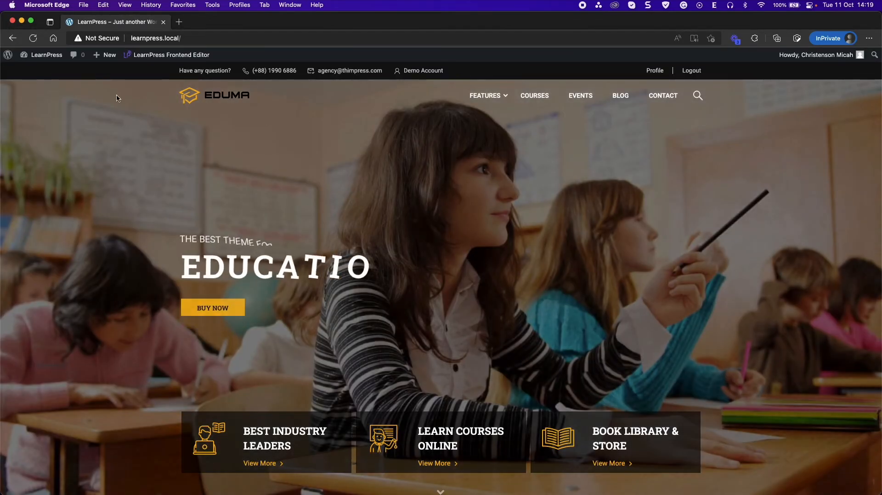
{"action": "mouse_move", "coordinate": [46, 55]}
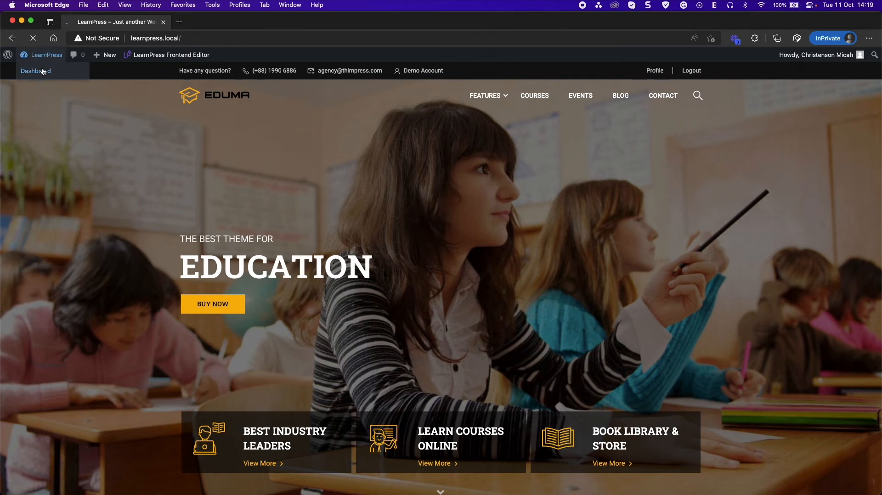
- As the instructor, reach the admin Courses list and edit Test course
{"action": "left_click", "coordinate": [36, 71]}
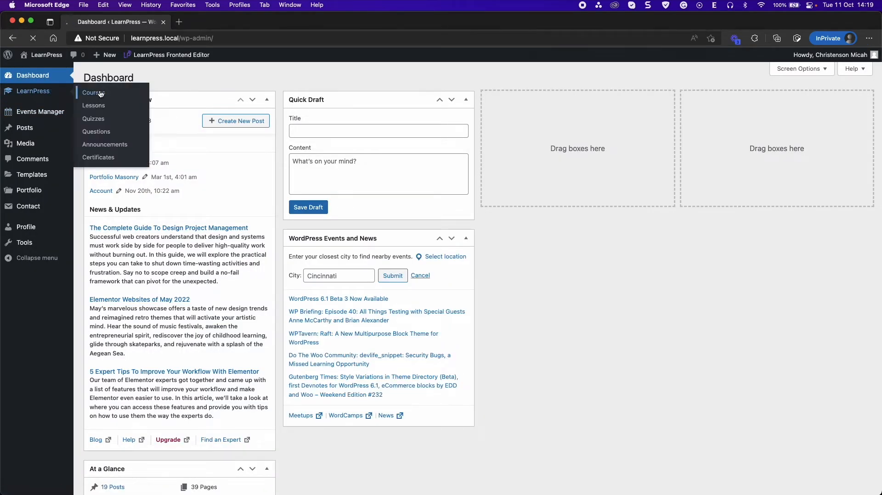
{"action": "left_click", "coordinate": [93, 92]}
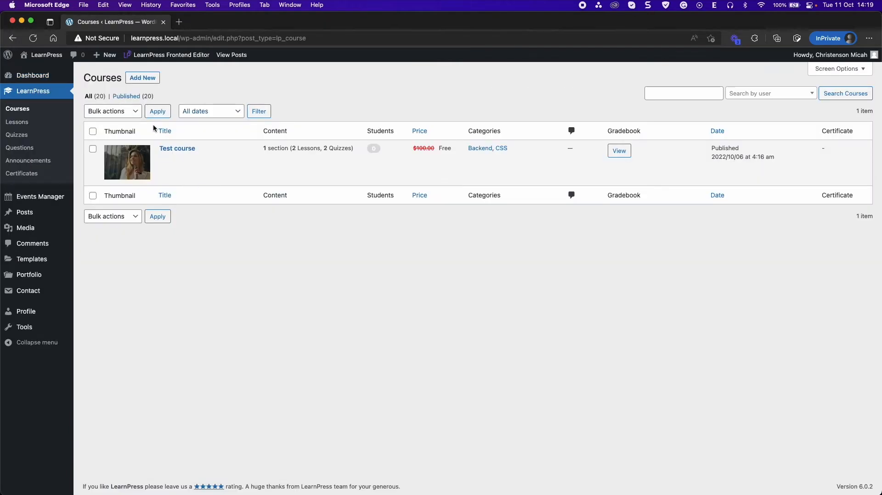
{"action": "mouse_move", "coordinate": [177, 153]}
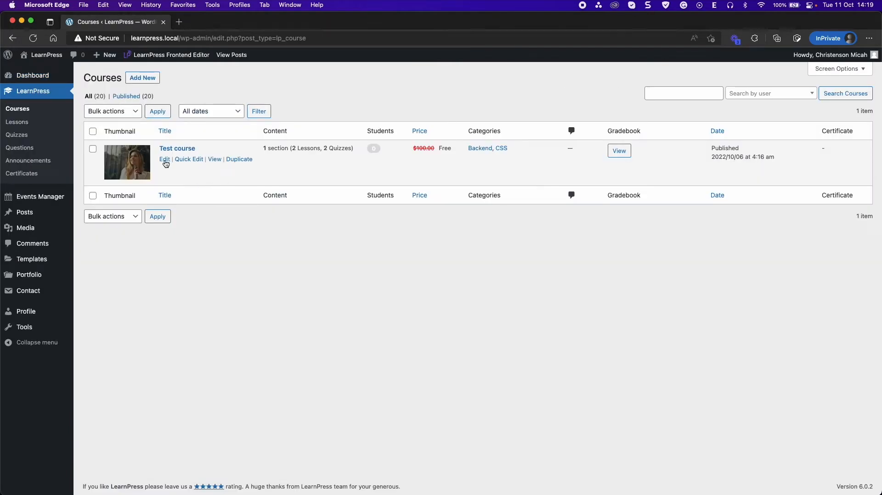
{"action": "left_click", "coordinate": [164, 159]}
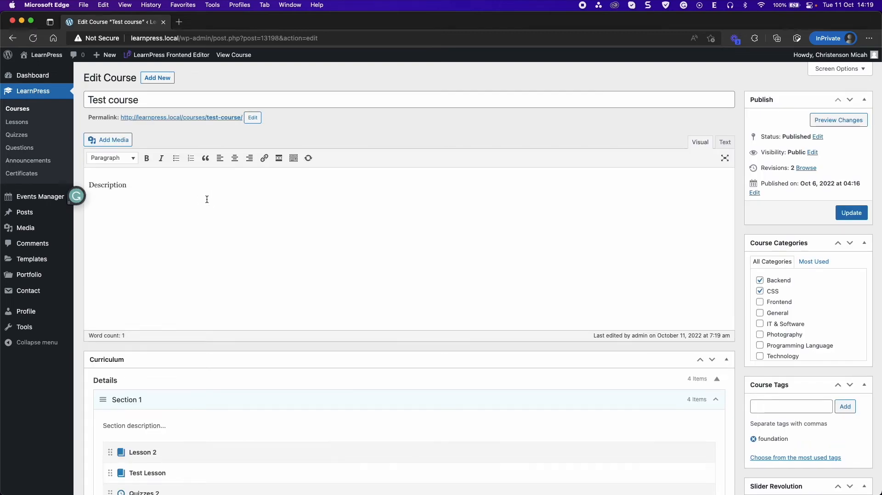
- Add the line 'Description instructor' to the Test course description
{"action": "type", "text": "Des"}
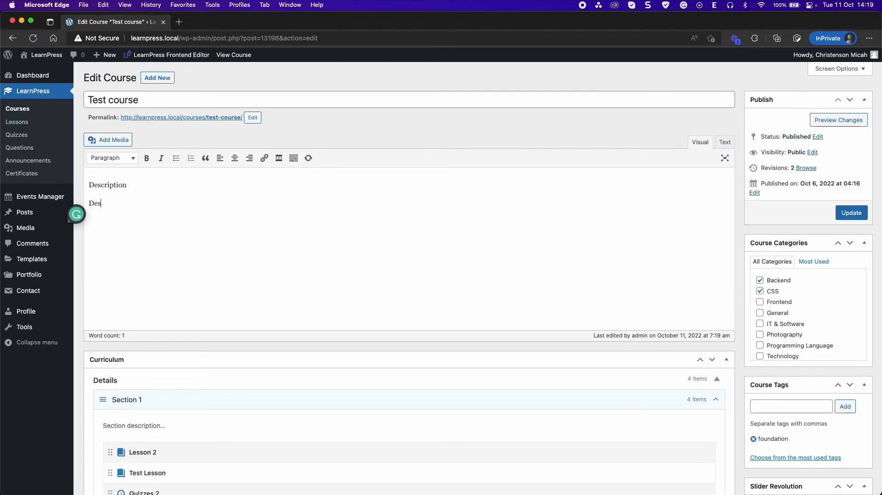
{"action": "type", "text": "cription"}
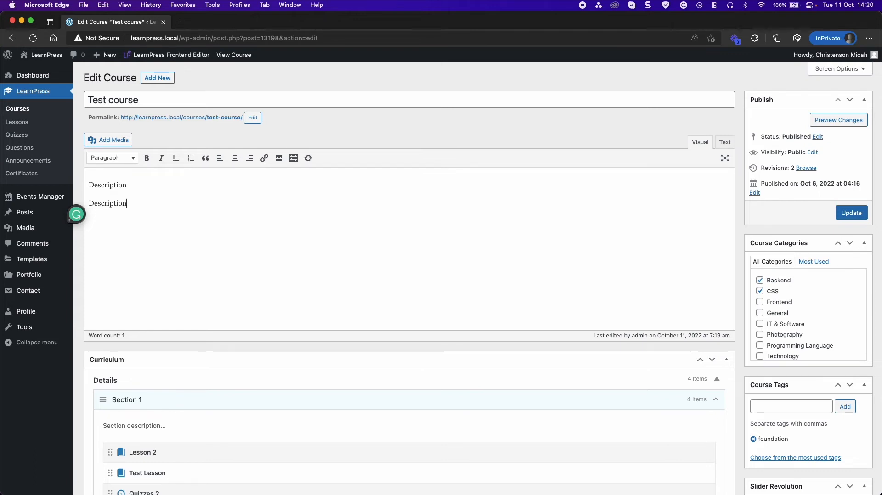
{"action": "type", "text": "instructin"}
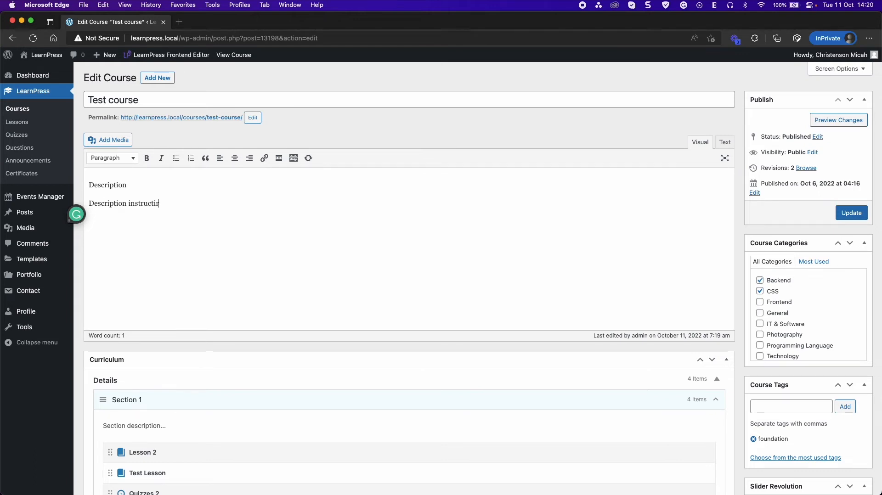
{"action": "scroll", "scroll_direction": "down", "scroll_amount": 3}
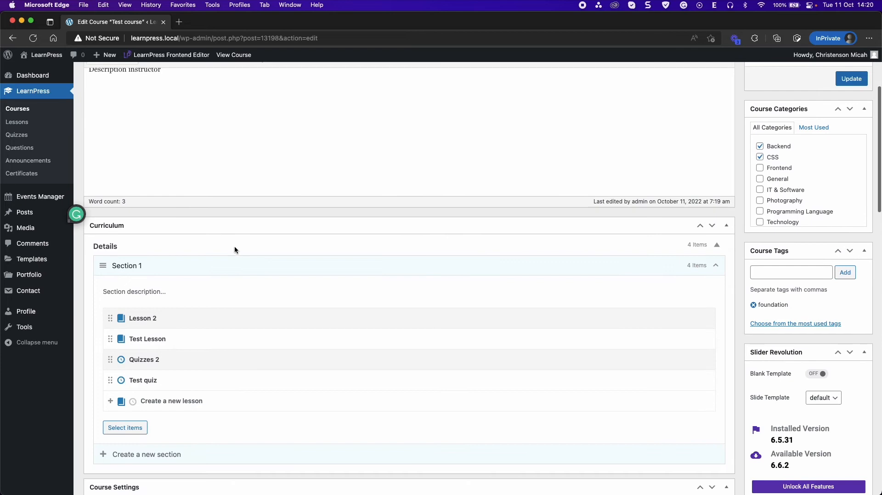
{"action": "scroll", "scroll_direction": "down", "scroll_amount": 3}
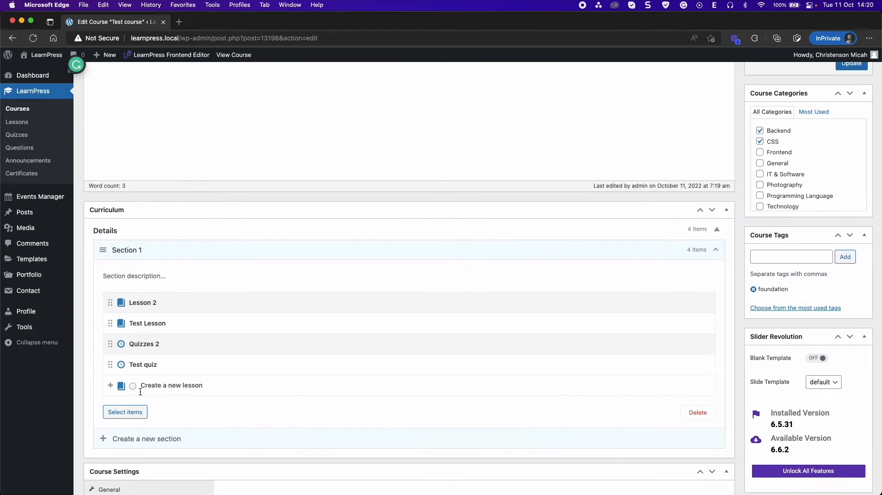
- Create a 'Lesson instructor' lesson and a 'Quiz instructor' quiz in Section 1 of the curriculum
{"action": "type", "text": "Less"}
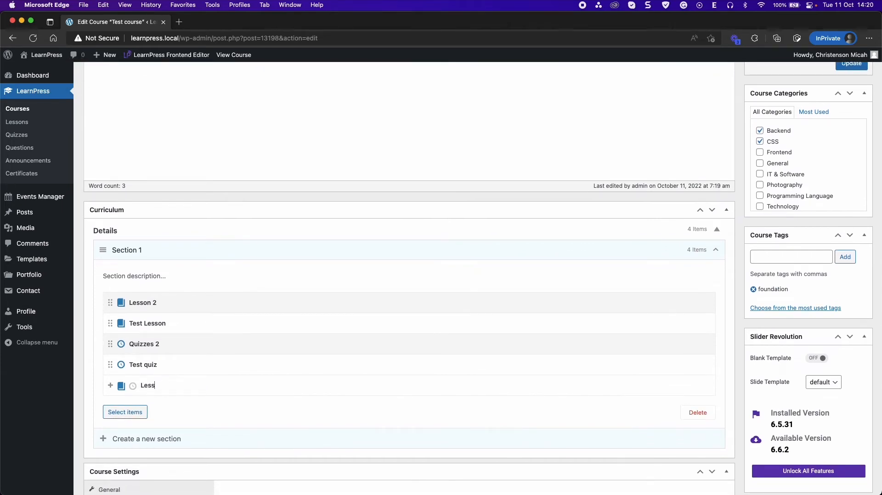
{"action": "type", "text": "on"}
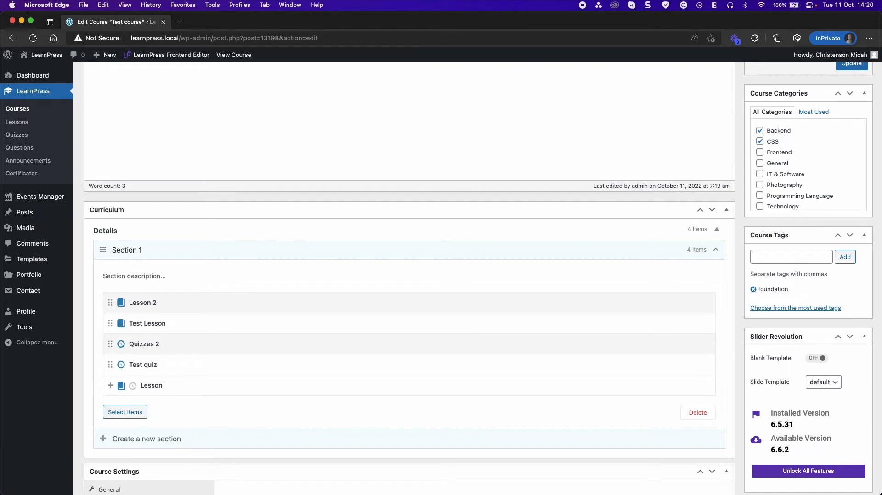
{"action": "type", "text": "instructo"}
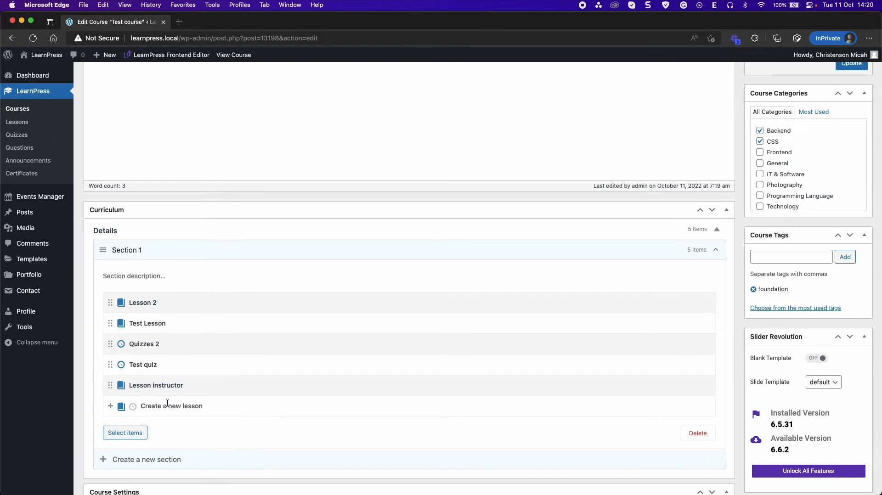
{"action": "mouse_move", "coordinate": [125, 410]}
{"action": "type", "text": "Quiz"}
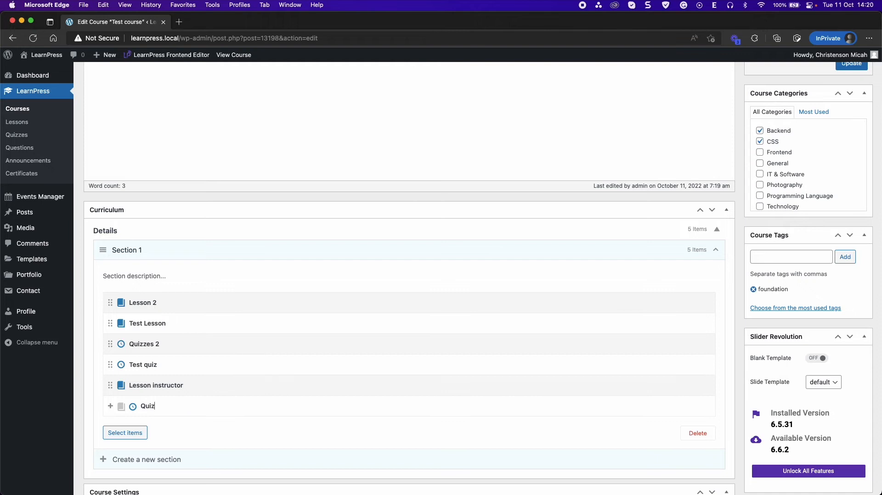
{"action": "type", "text": "instruct"}
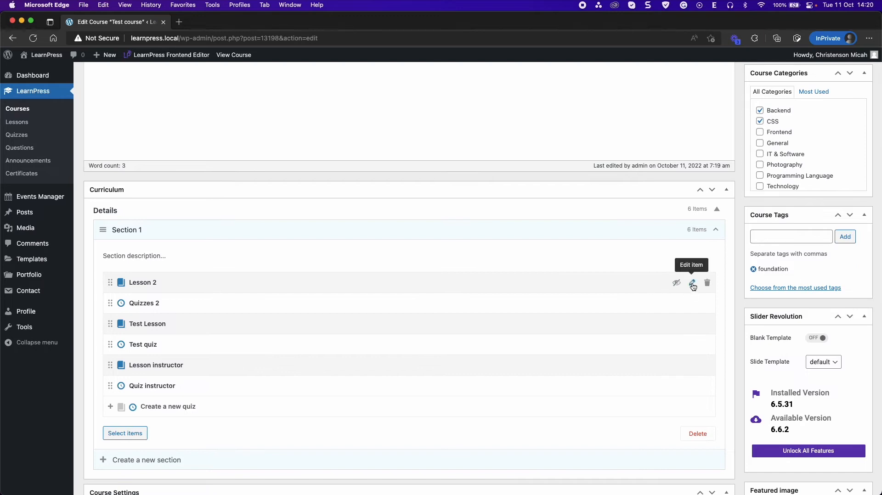
{"action": "left_click", "coordinate": [692, 283]}
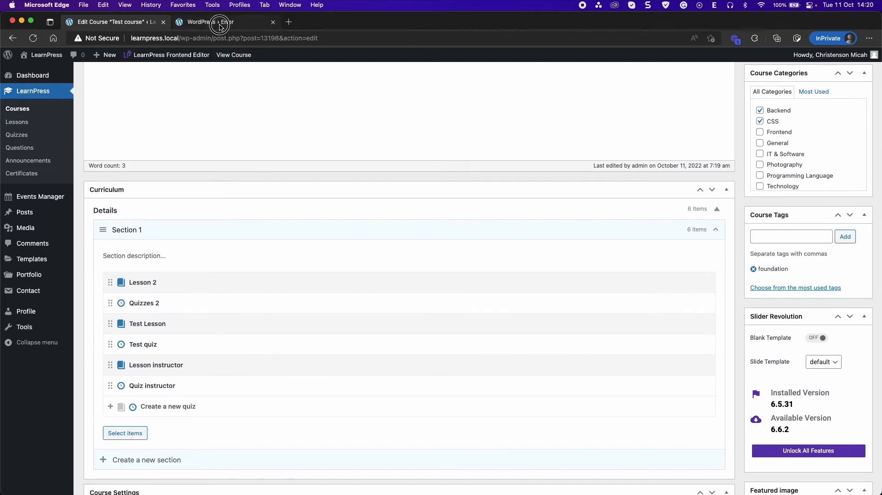
{"action": "left_click", "coordinate": [273, 22]}
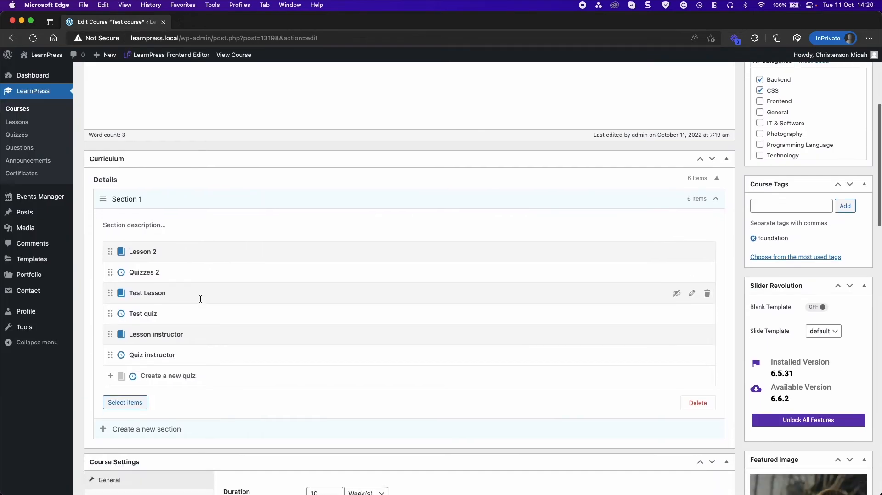
{"action": "scroll", "scroll_direction": "down", "scroll_amount": 3}
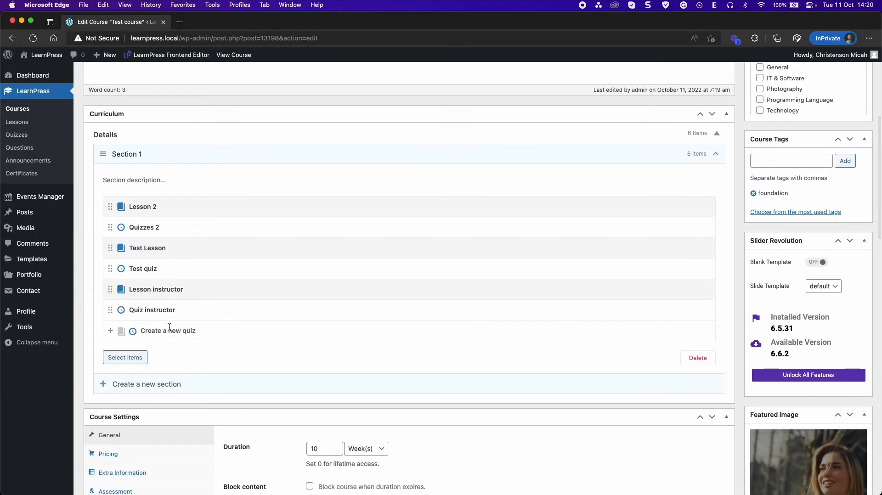
- Set the Test course duration to 15 days
{"action": "scroll", "scroll_direction": "down", "scroll_amount": 3}
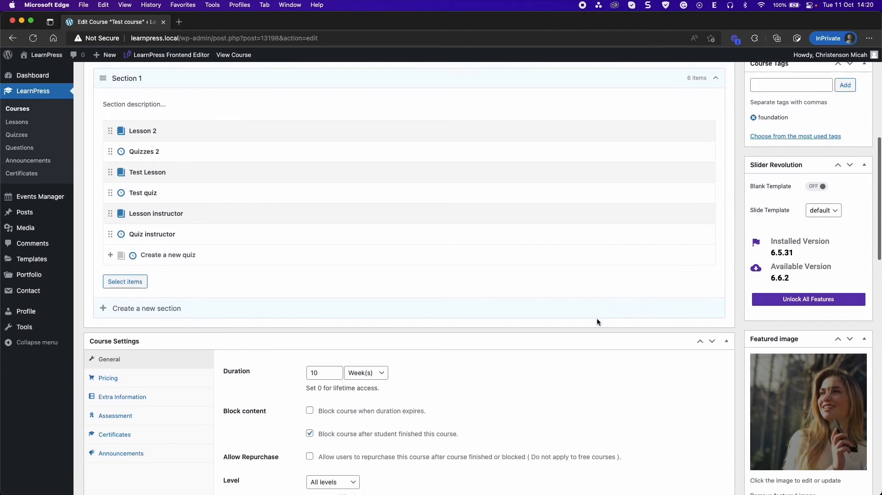
{"action": "scroll", "scroll_direction": "down", "scroll_amount": 3}
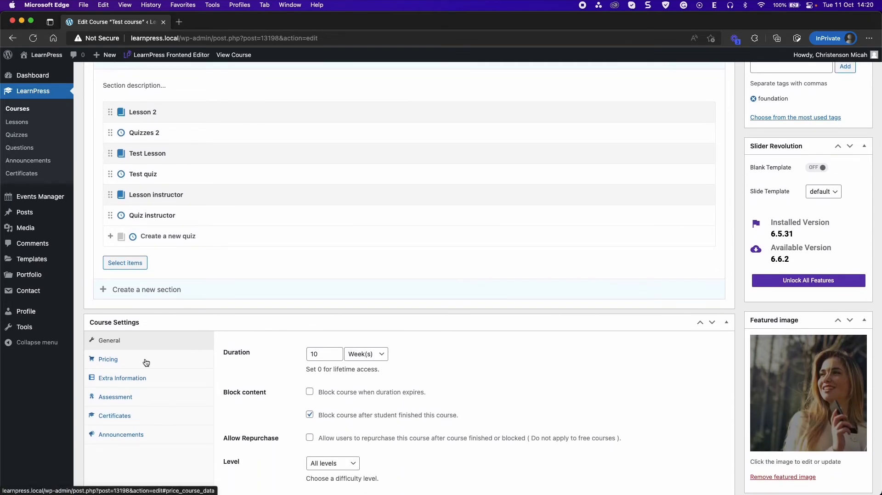
{"action": "left_click", "coordinate": [321, 354]}
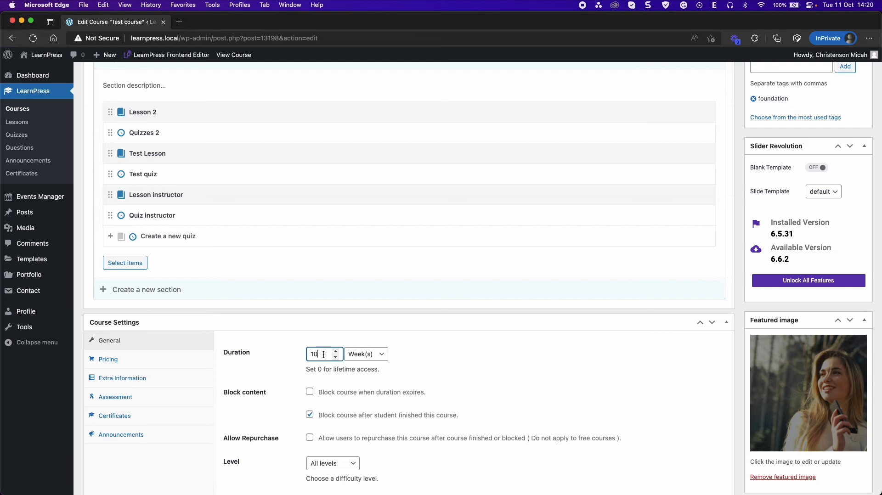
{"action": "left_click", "coordinate": [365, 354]}
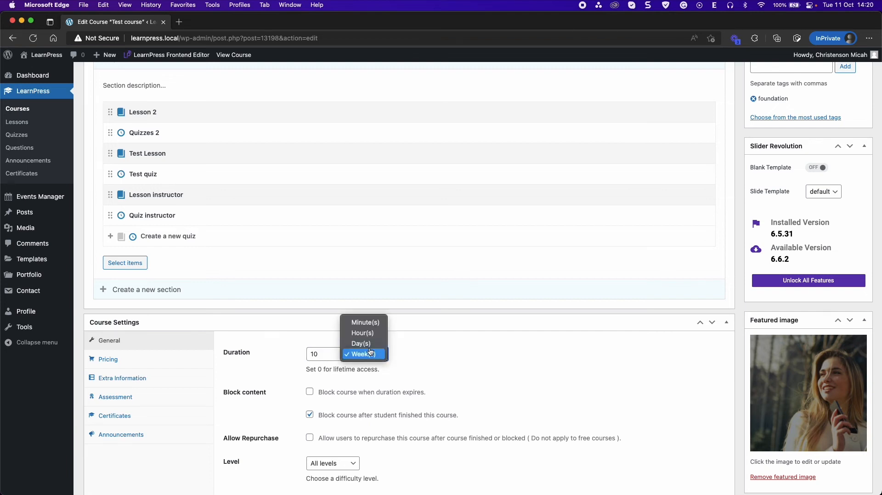
{"action": "left_click", "coordinate": [360, 343]}
{"action": "type", "text": "15"}
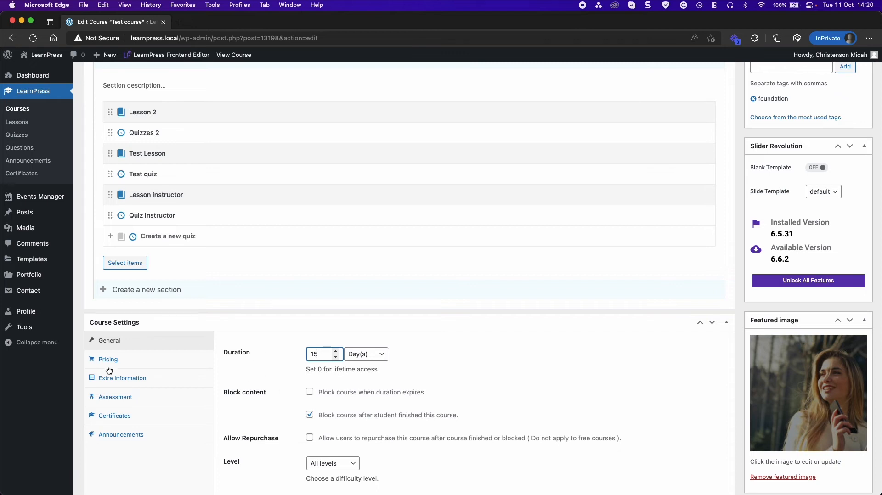
- Give Test course a sale price of 80 against its regular price of 100
{"action": "left_click", "coordinate": [108, 359]}
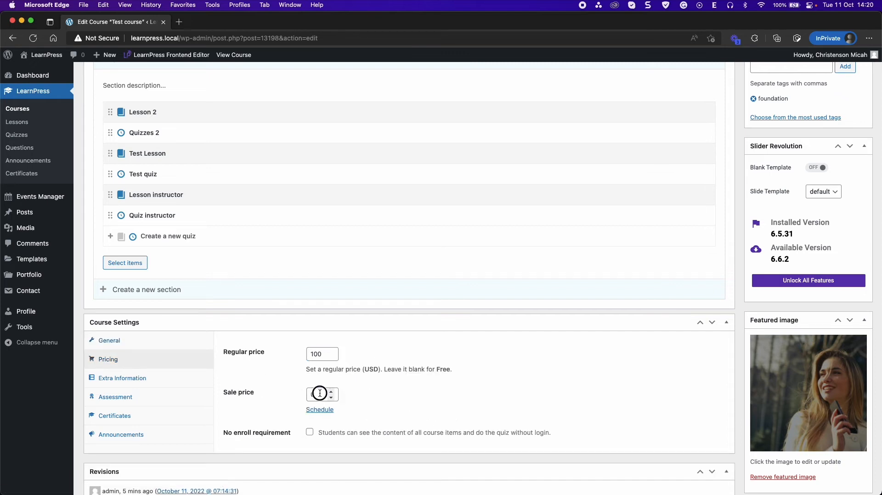
{"action": "type", "text": "80"}
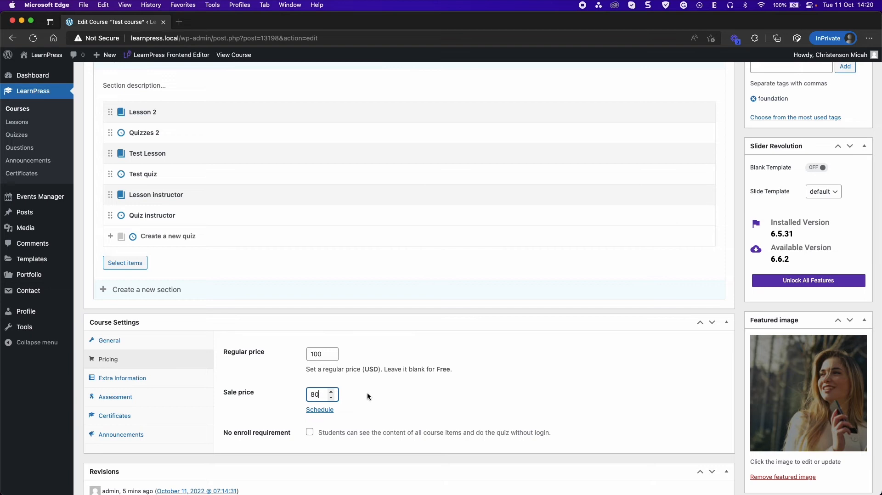
{"action": "left_click", "coordinate": [121, 378]}
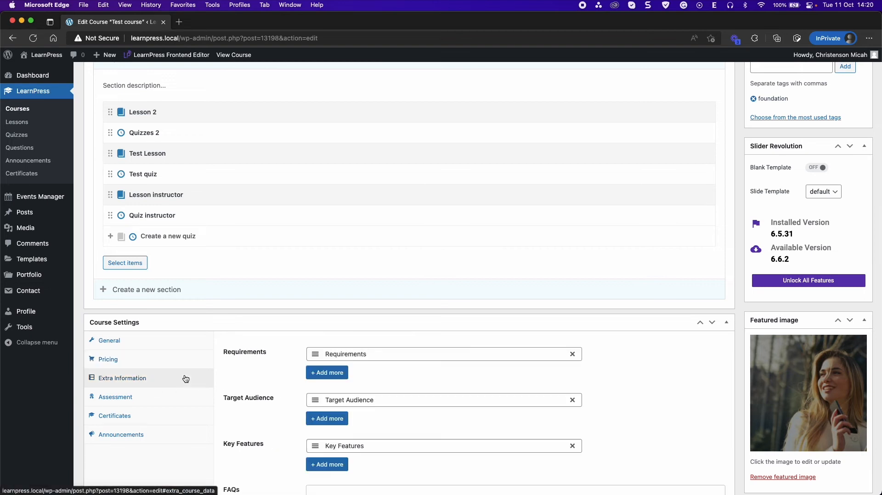
- Add a second FAQ titled 'Question instructor' with the answer 'Answer Instructor'
{"action": "scroll", "scroll_direction": "down", "scroll_amount": 3}
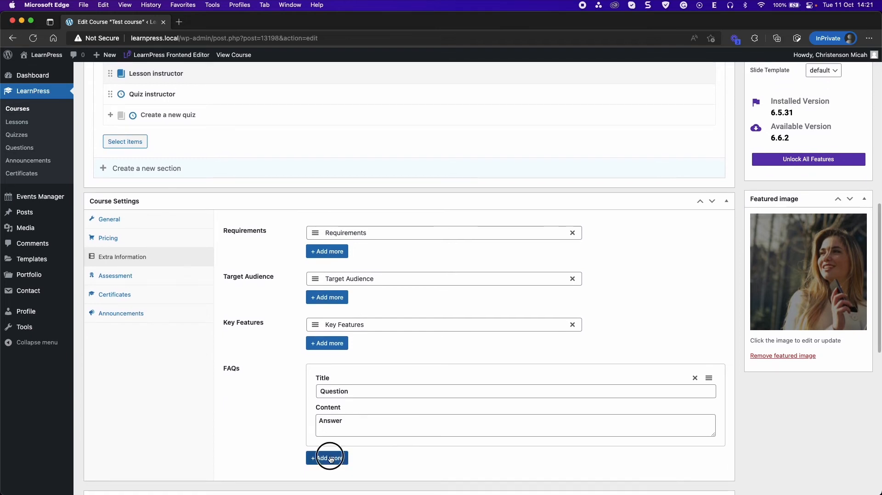
{"action": "left_click", "coordinate": [327, 458]}
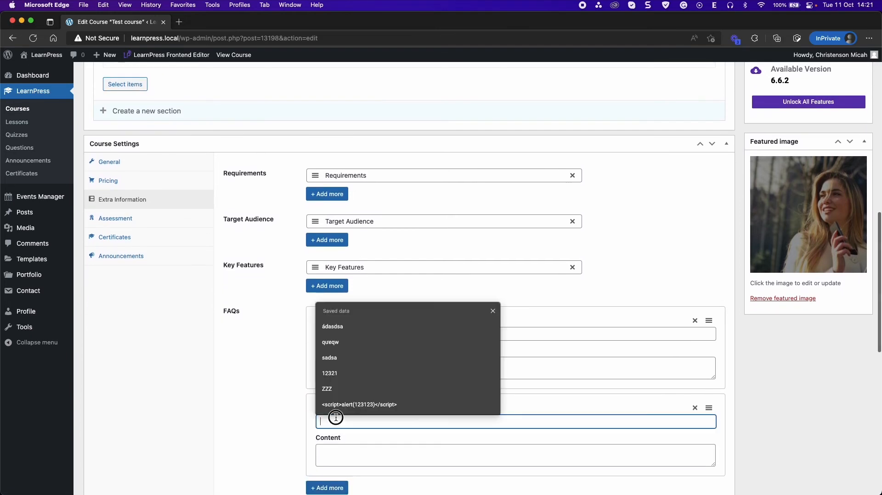
{"action": "type", "text": "Quess"}
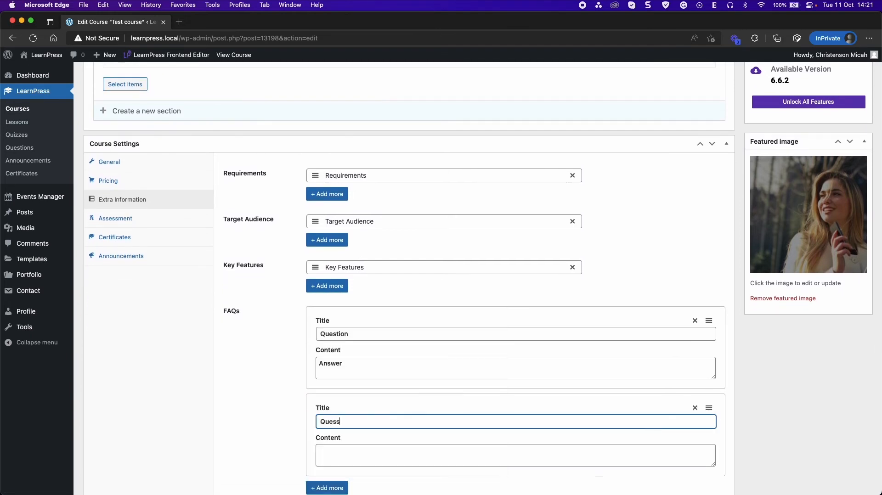
{"action": "type", "text": "Question insteu"}
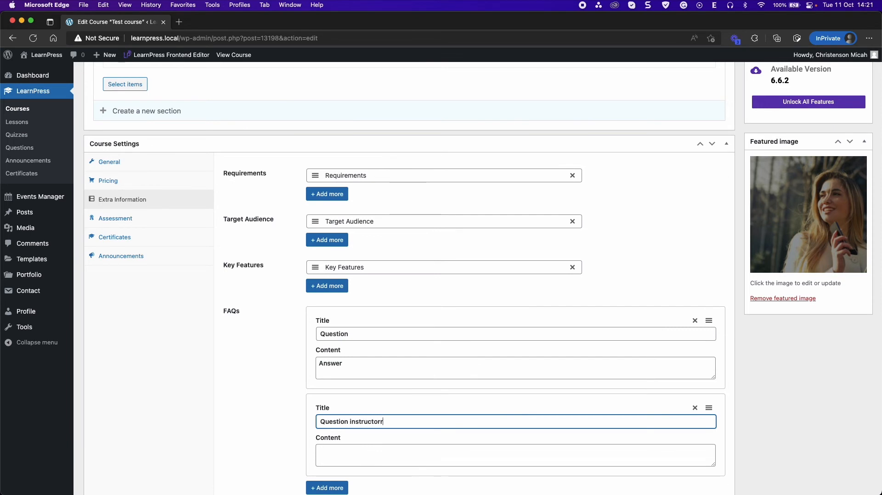
{"action": "type", "text": "Ans"}
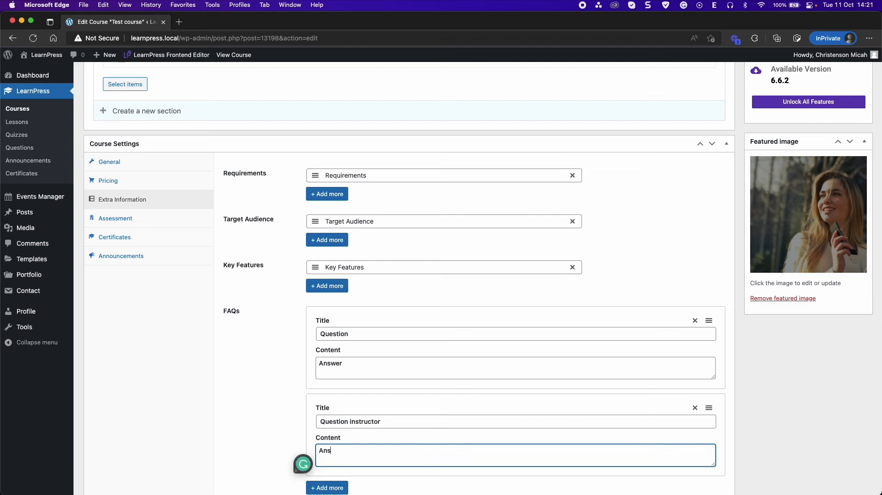
{"action": "type", "text": "wer"}
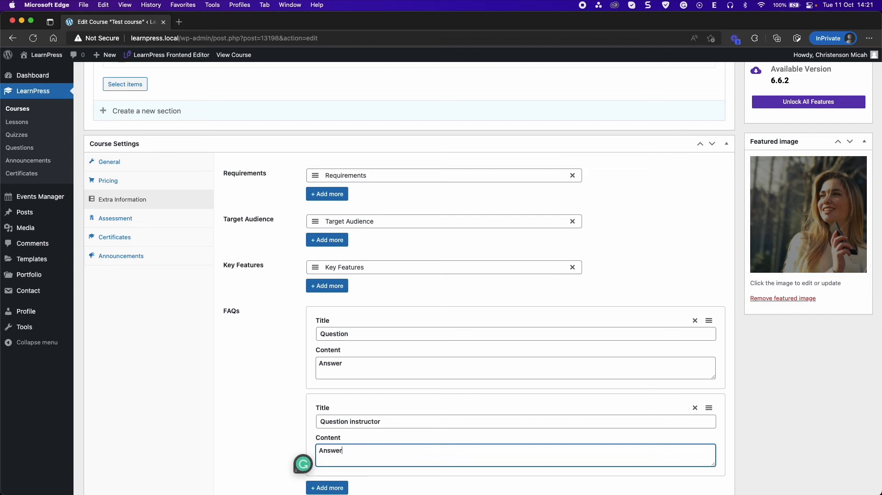
{"action": "type", "text": "Instructor"}
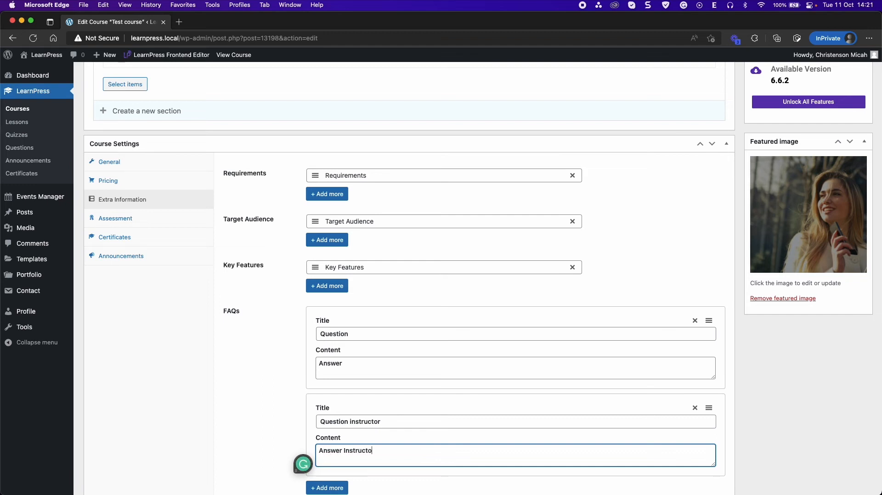
{"action": "scroll", "scroll_direction": "down", "scroll_amount": 3}
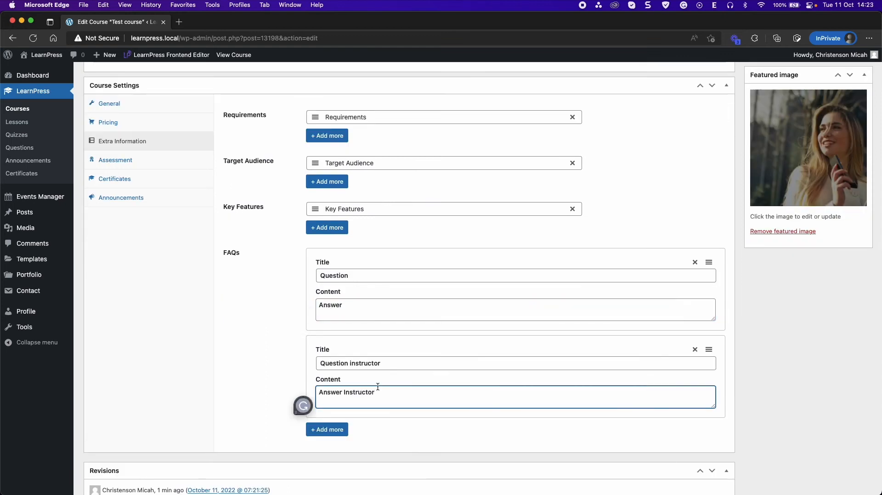
{"action": "mouse_move", "coordinate": [440, 341]}
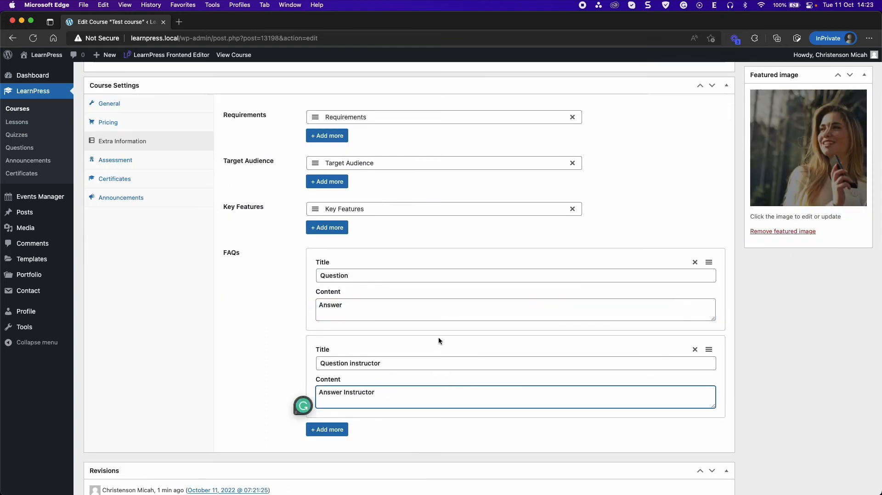
{"action": "scroll", "scroll_direction": "up", "scroll_amount": 3}
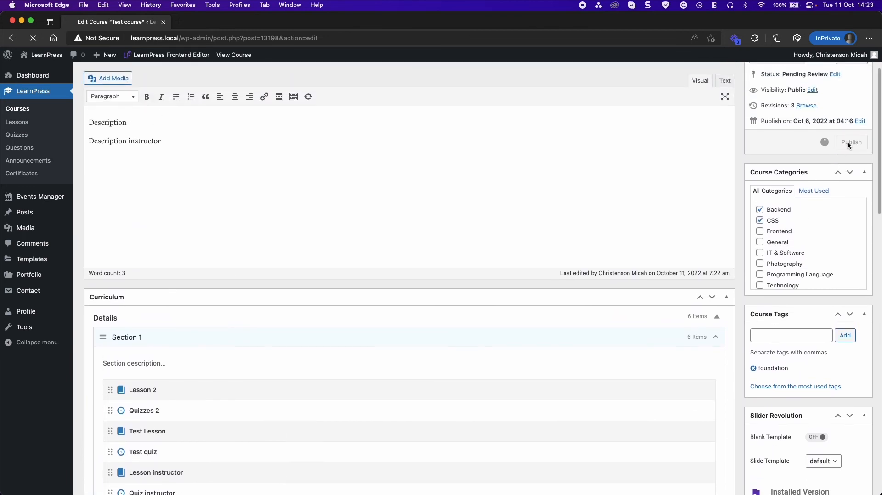
- Publish Test course and return to the Courses list showing it at $80, down from $100
{"action": "left_click", "coordinate": [850, 142]}
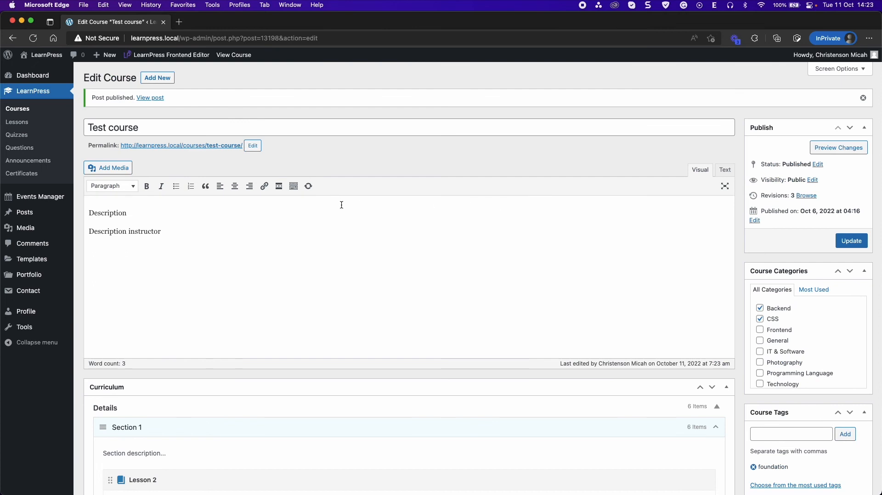
{"action": "mouse_move", "coordinate": [203, 128]}
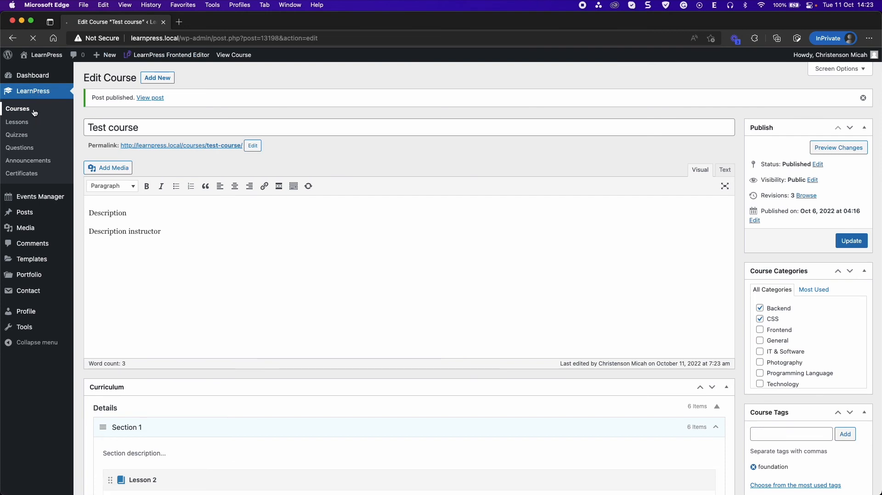
{"action": "left_click", "coordinate": [18, 109]}
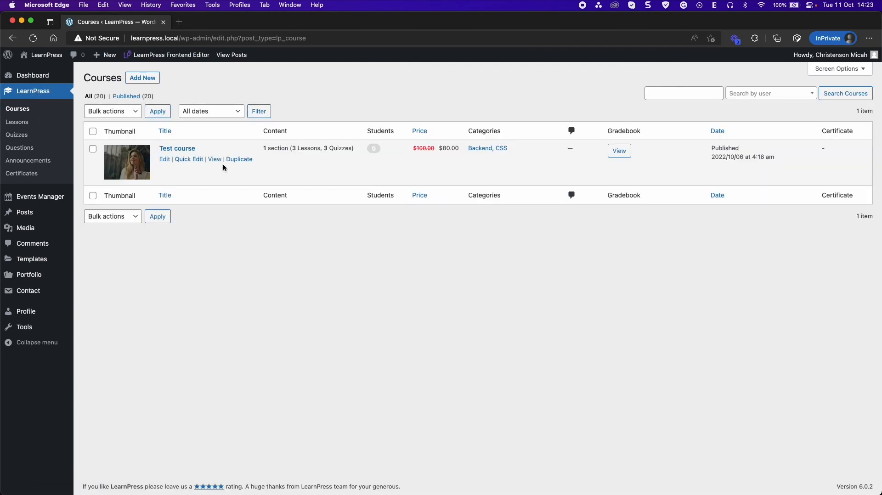
{"action": "mouse_move", "coordinate": [267, 165]}
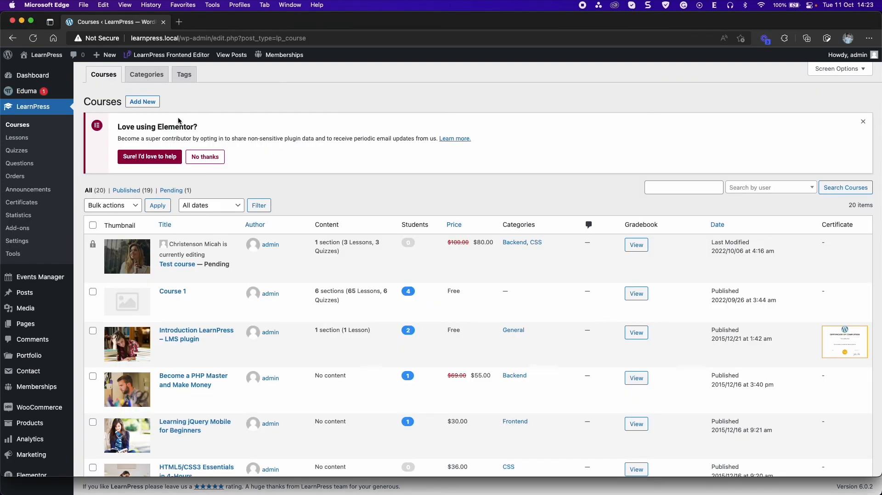
{"action": "mouse_move", "coordinate": [180, 248]}
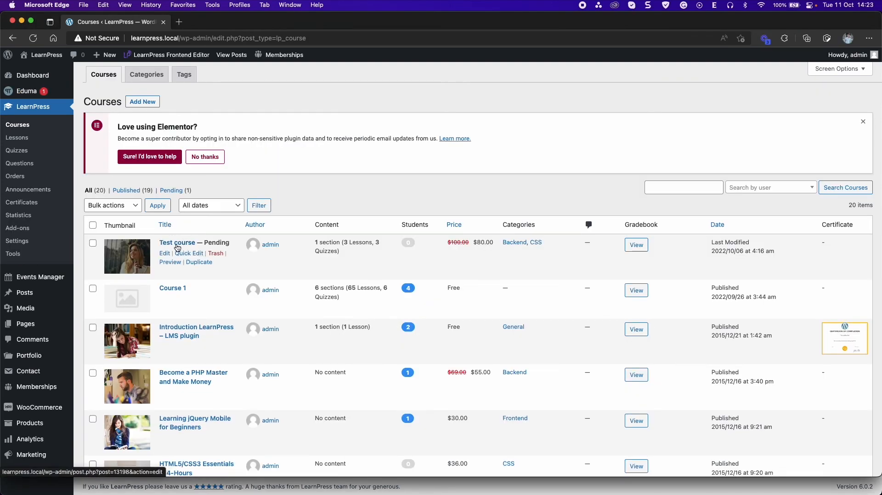
- As admin, review Test course's curriculum with Lesson instructor and Quiz instructor
{"action": "left_click", "coordinate": [165, 253]}
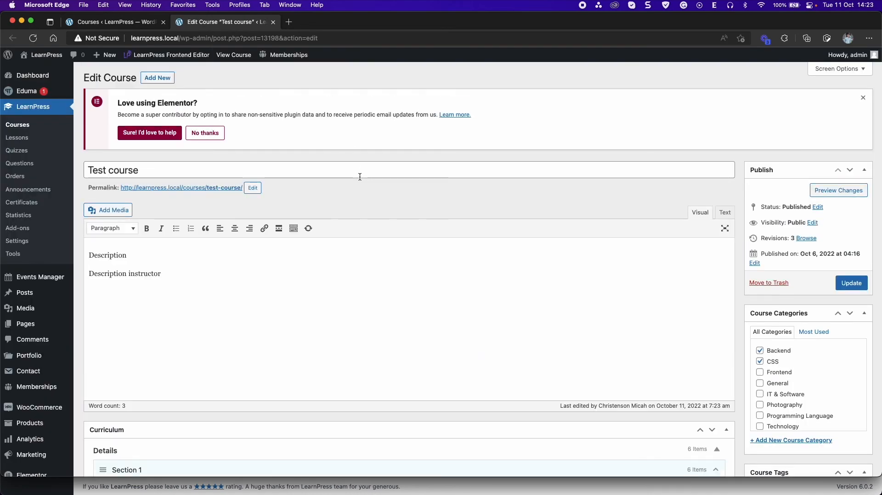
{"action": "scroll", "scroll_direction": "down", "scroll_amount": 3}
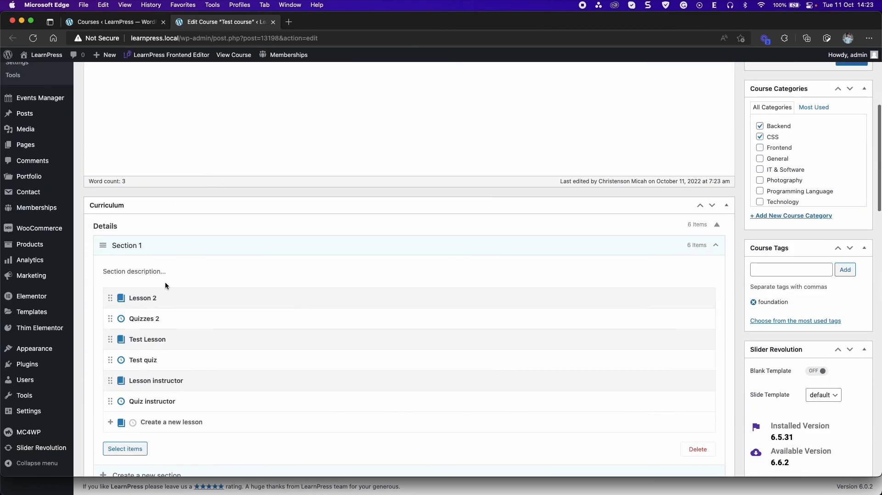
{"action": "scroll", "scroll_direction": "down", "scroll_amount": 3}
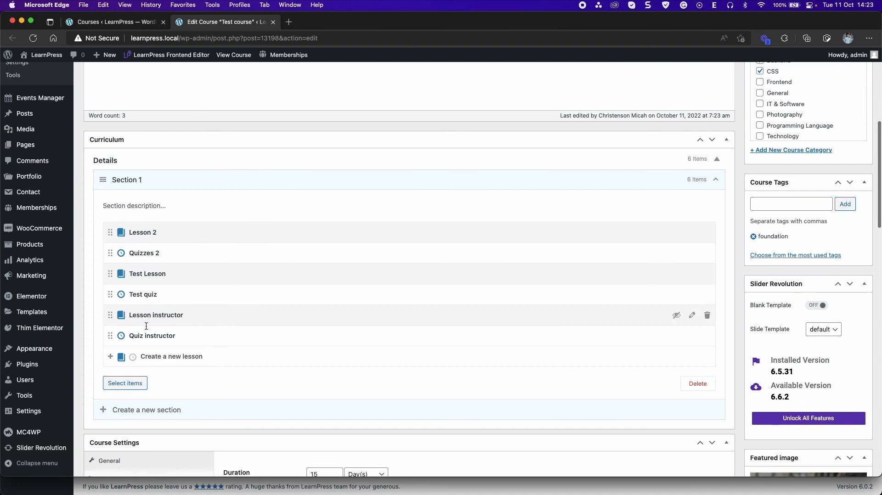
{"action": "scroll", "scroll_direction": "up", "scroll_amount": 3}
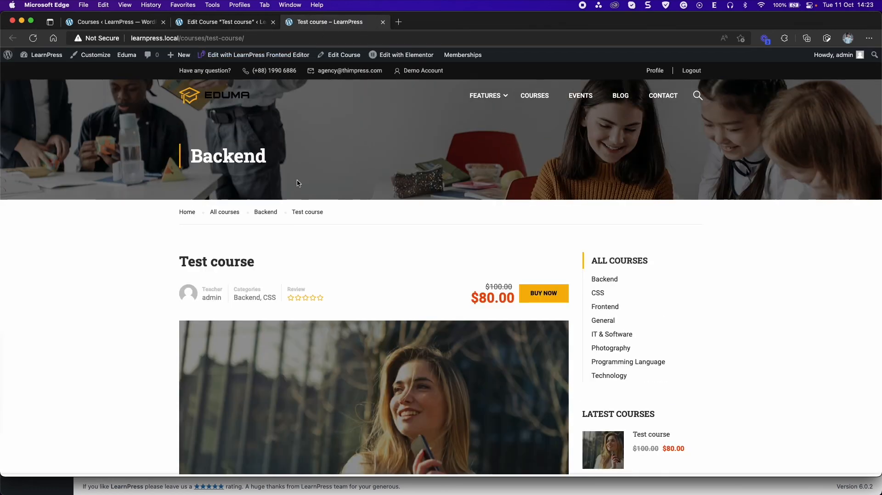
- View the front-end FAQs listing Question and Question instructor on the $80, 15-day course page
{"action": "scroll", "scroll_direction": "down", "scroll_amount": 3}
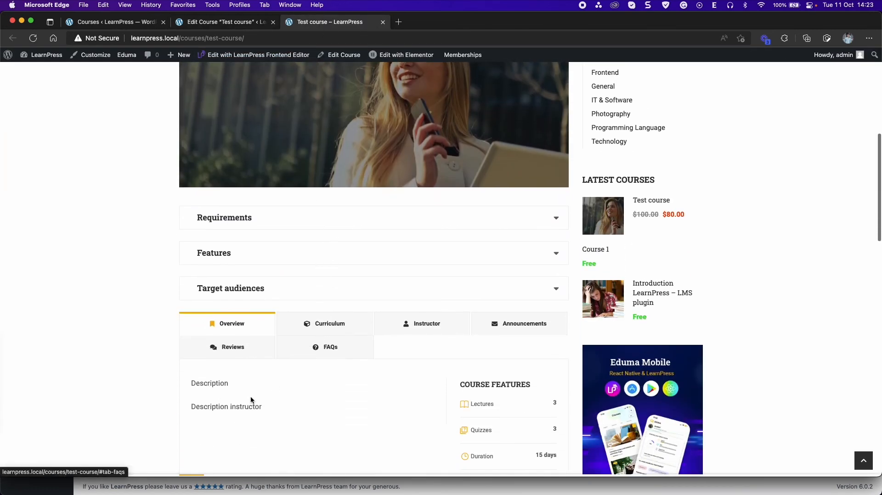
{"action": "mouse_move", "coordinate": [319, 391]}
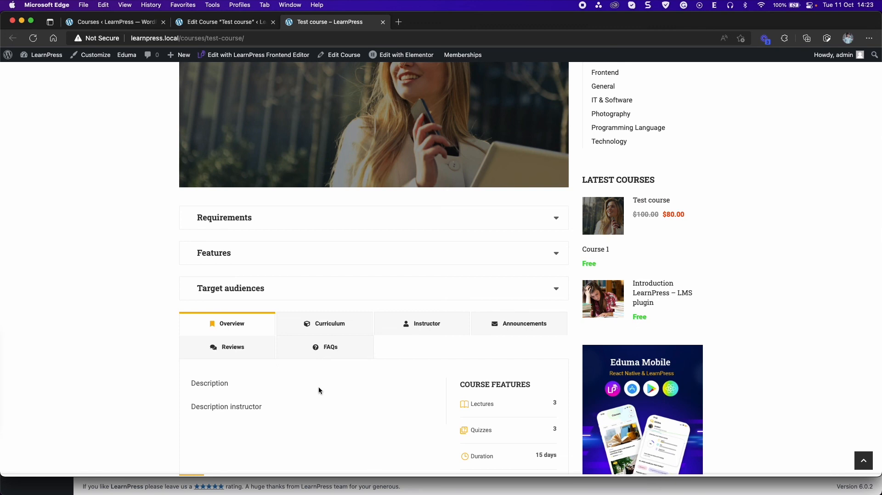
{"action": "mouse_move", "coordinate": [230, 362]}
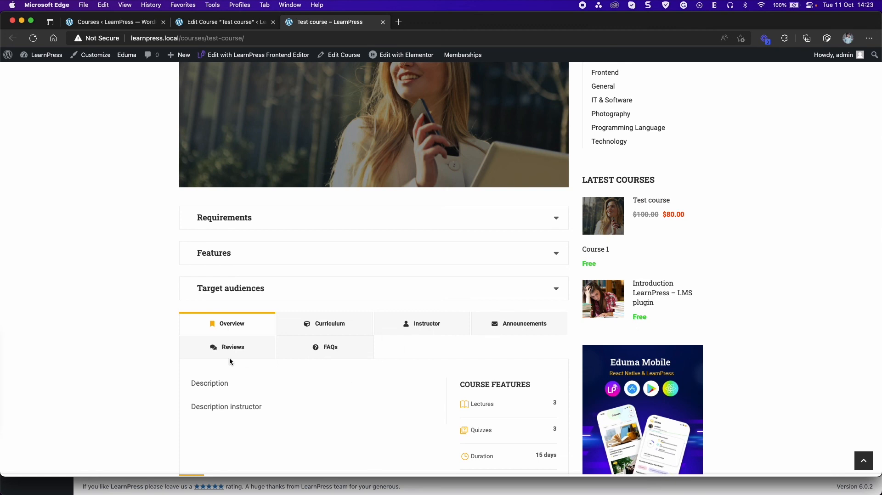
{"action": "left_click", "coordinate": [330, 347]}
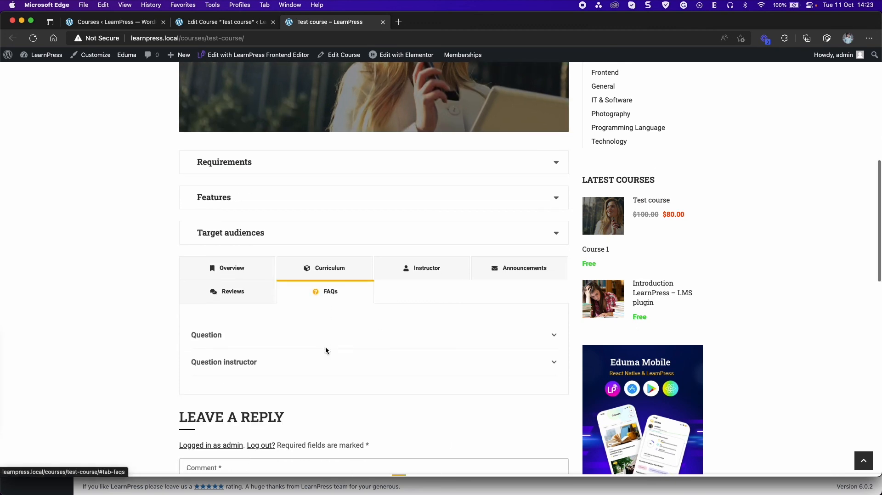